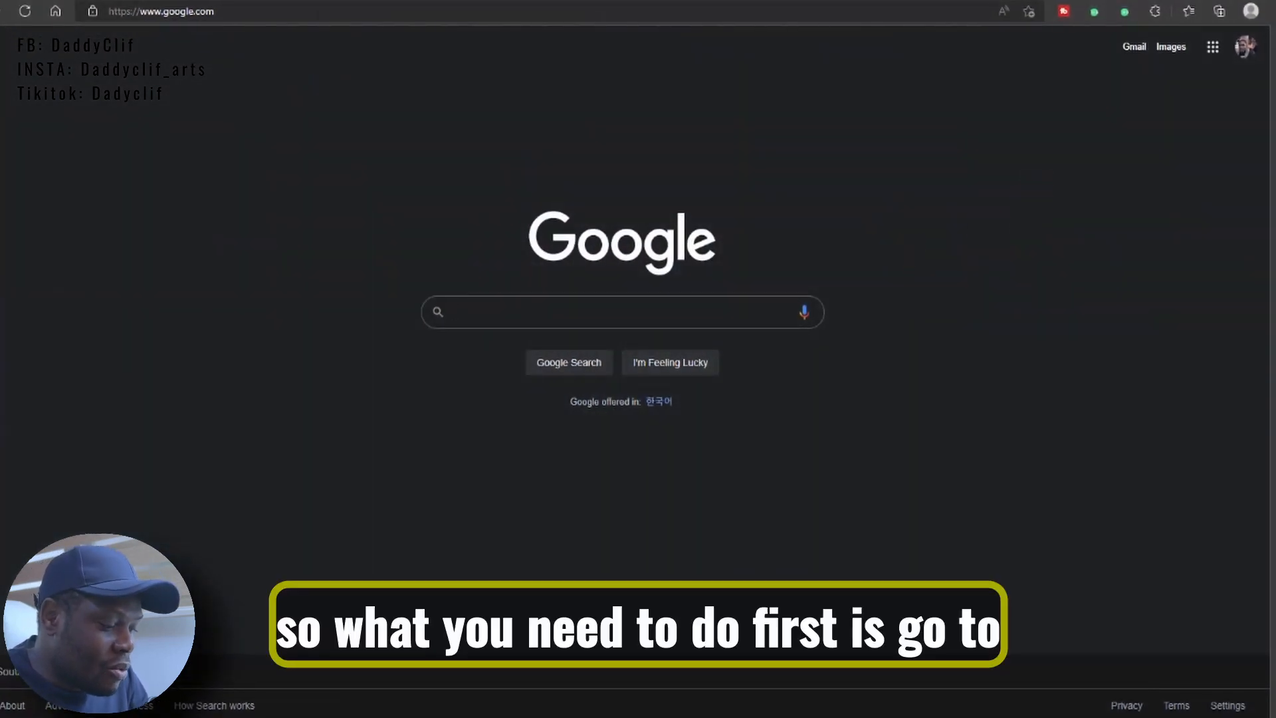
Search Google for 'gwangju institute of science and technology'.
type("gwan")
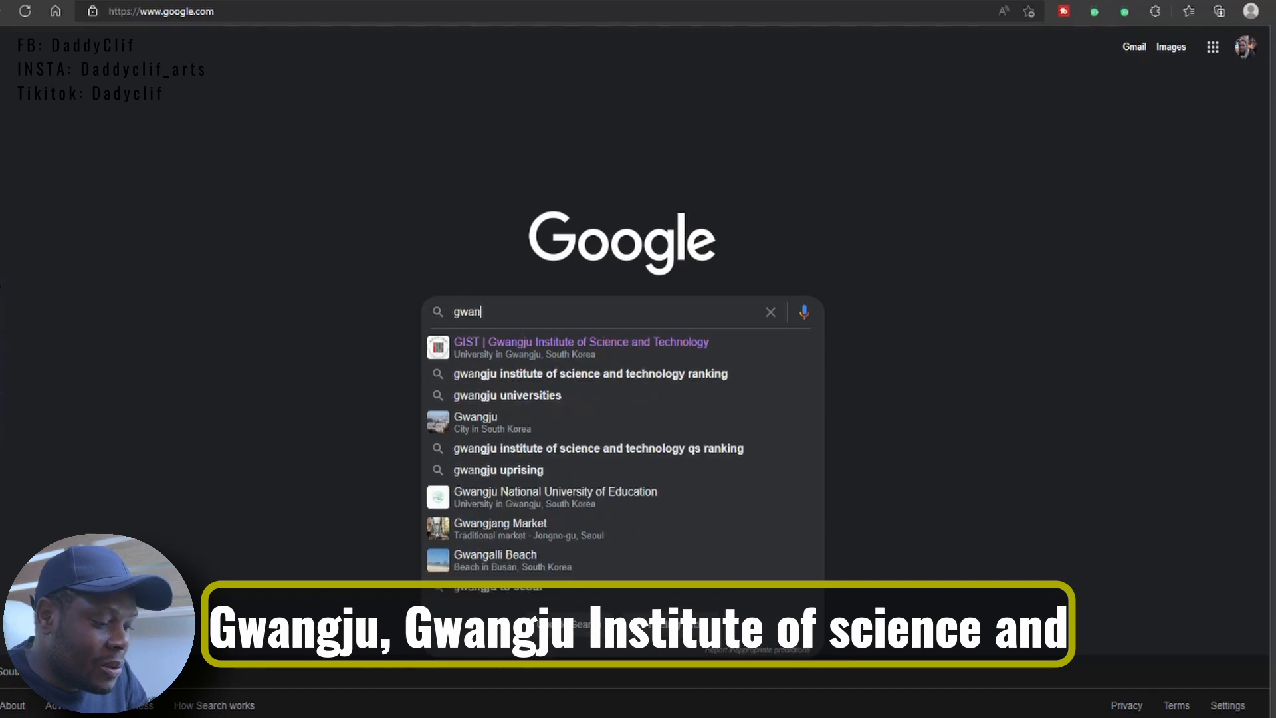
type("g")
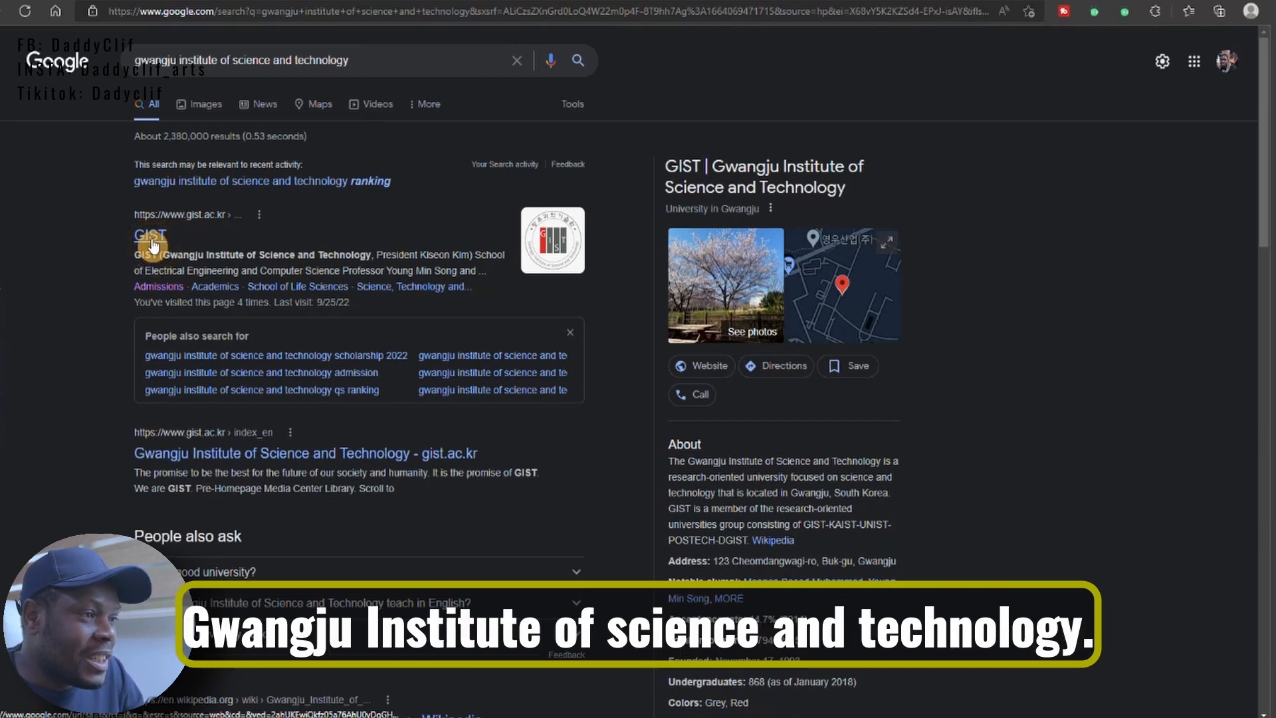
Go to the official GIST site and into its International Graduate Admissions page.
left_click(150, 234)
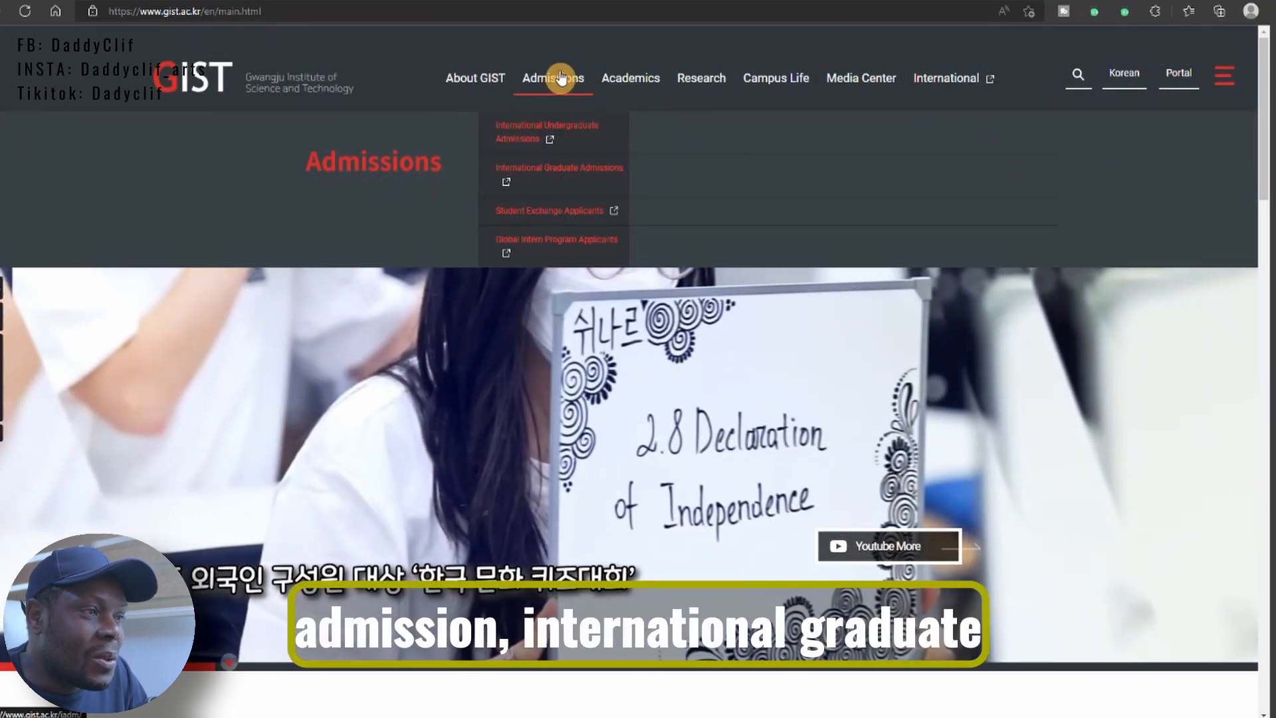
mouse_move(542, 174)
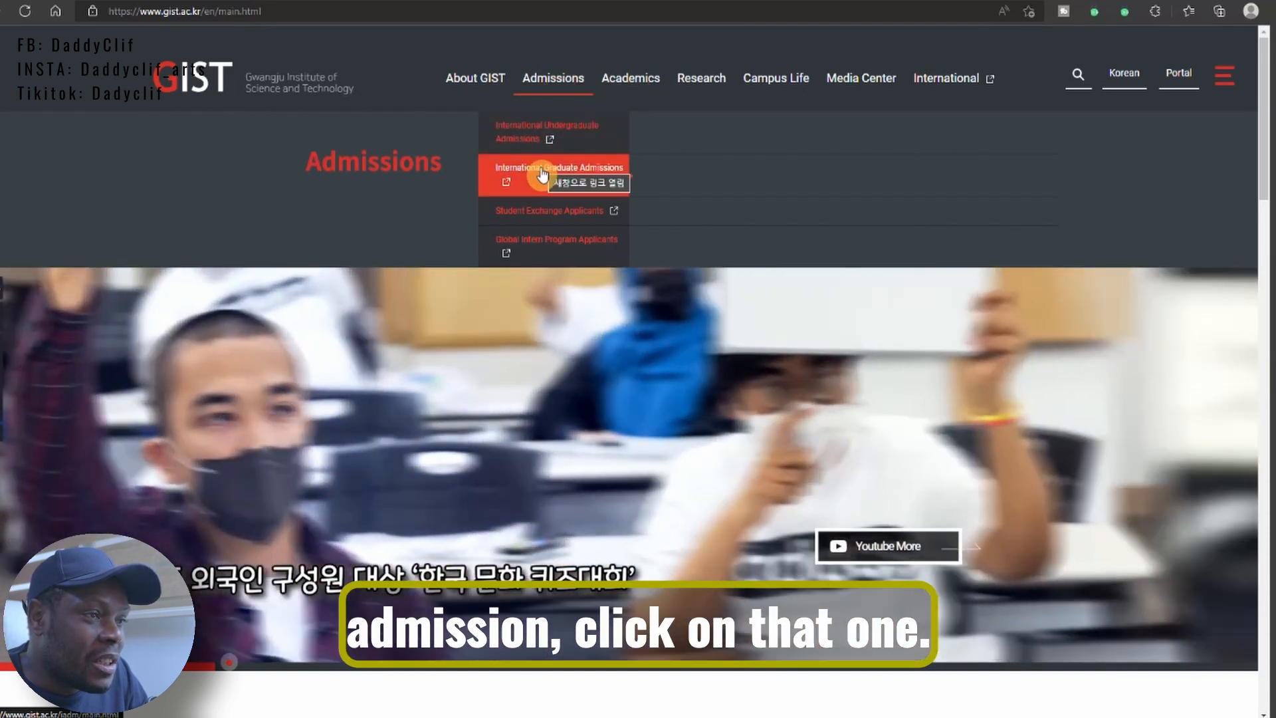
left_click(533, 174)
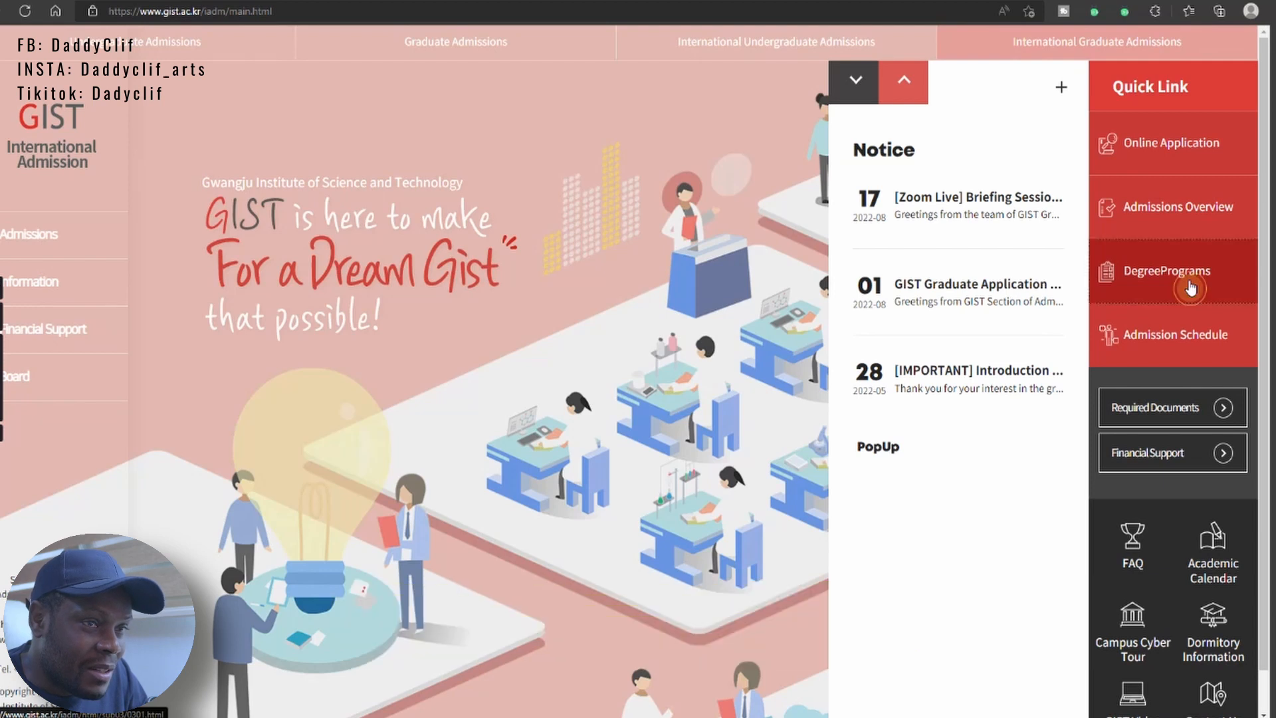
View the Degree Programs list and the School of Electrical Engineering and Computer Science detail.
left_click(1188, 289)
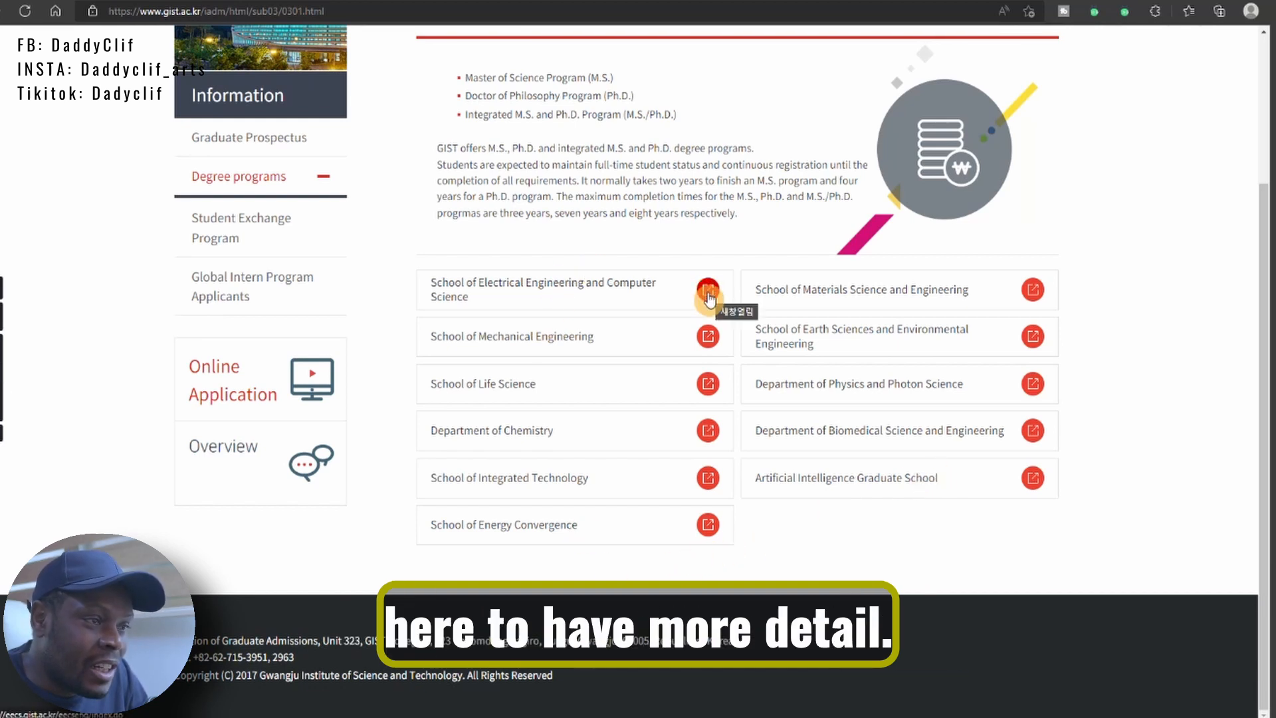
left_click(707, 289)
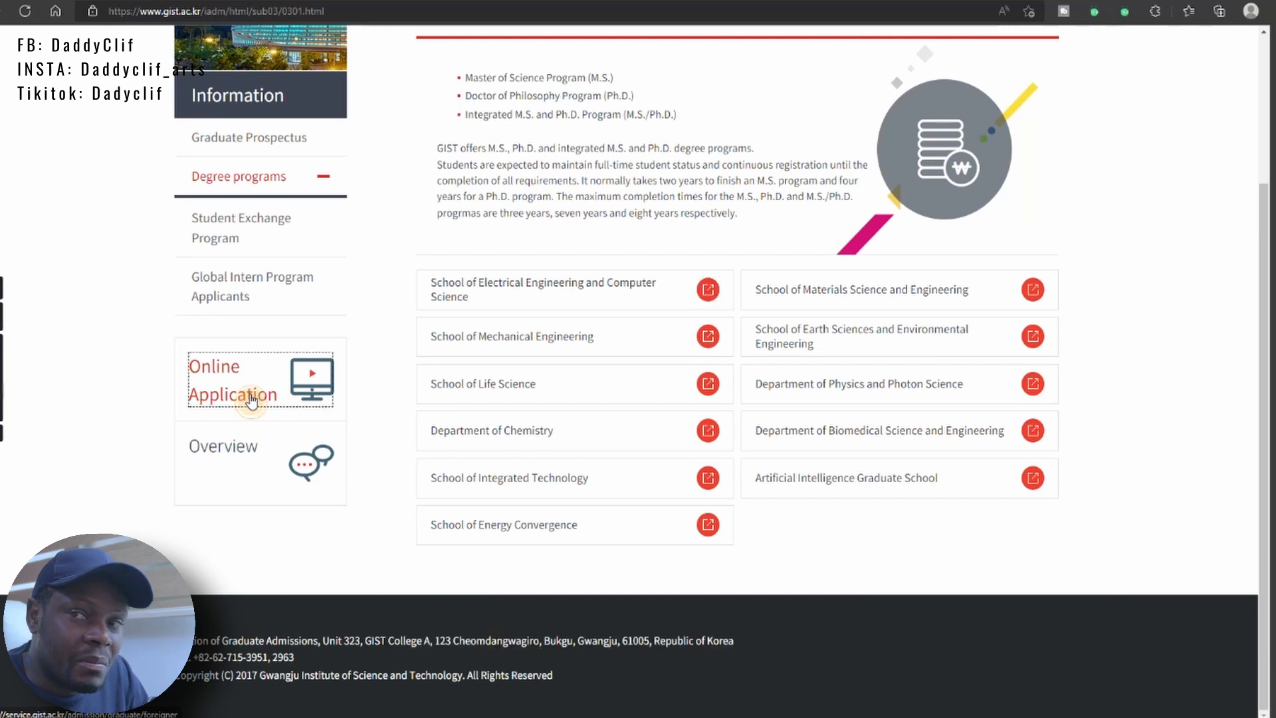
Enter the Online Application System login page and view the spring and fall admission schedule.
left_click(233, 393)
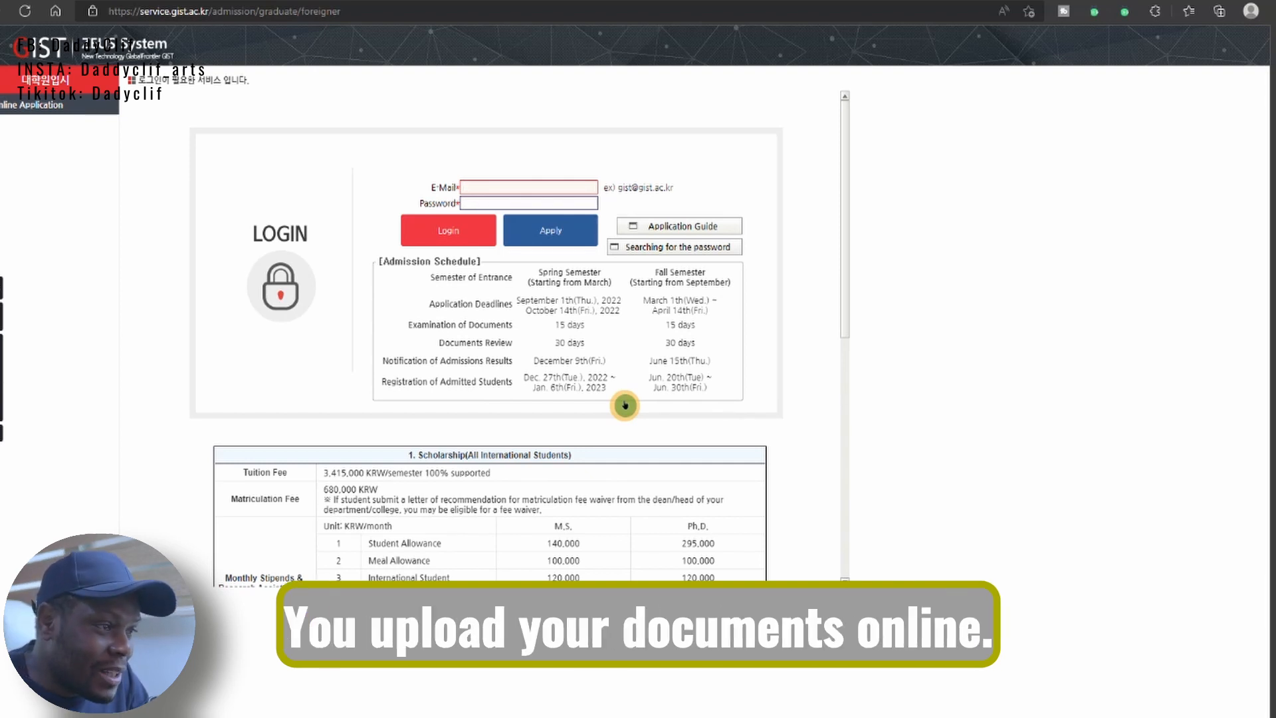
mouse_move(550, 345)
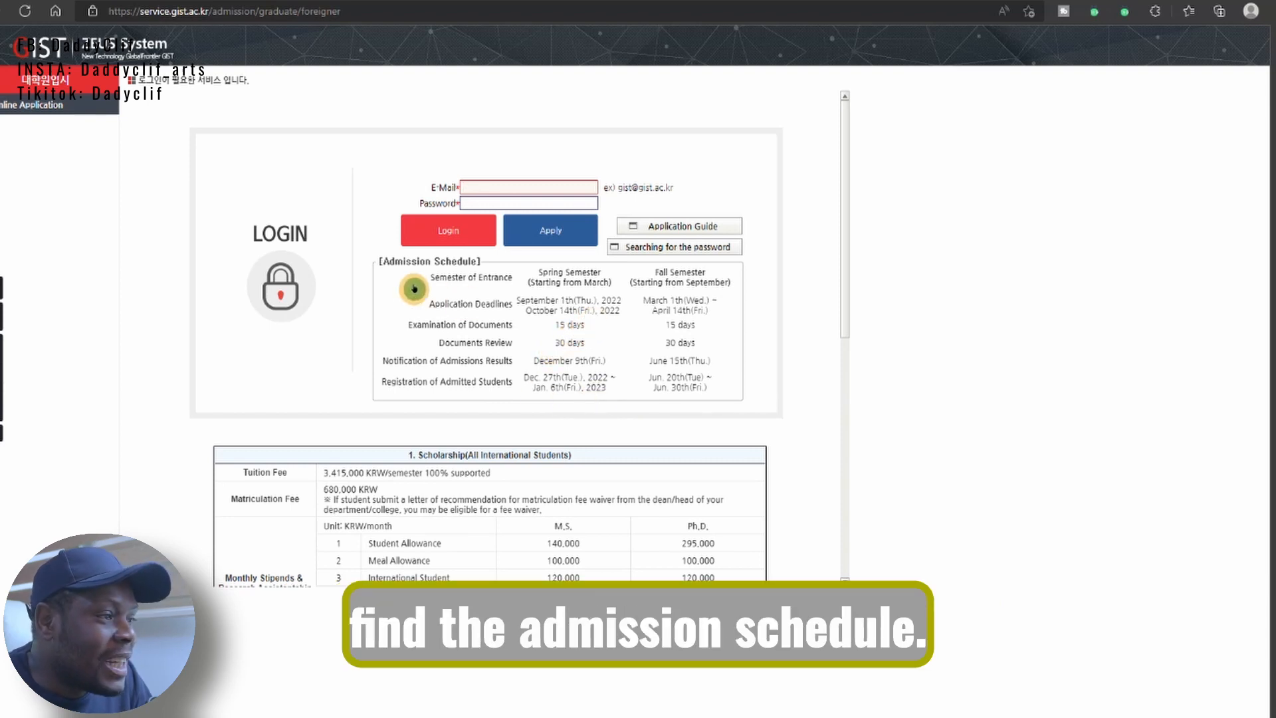
mouse_move(418, 294)
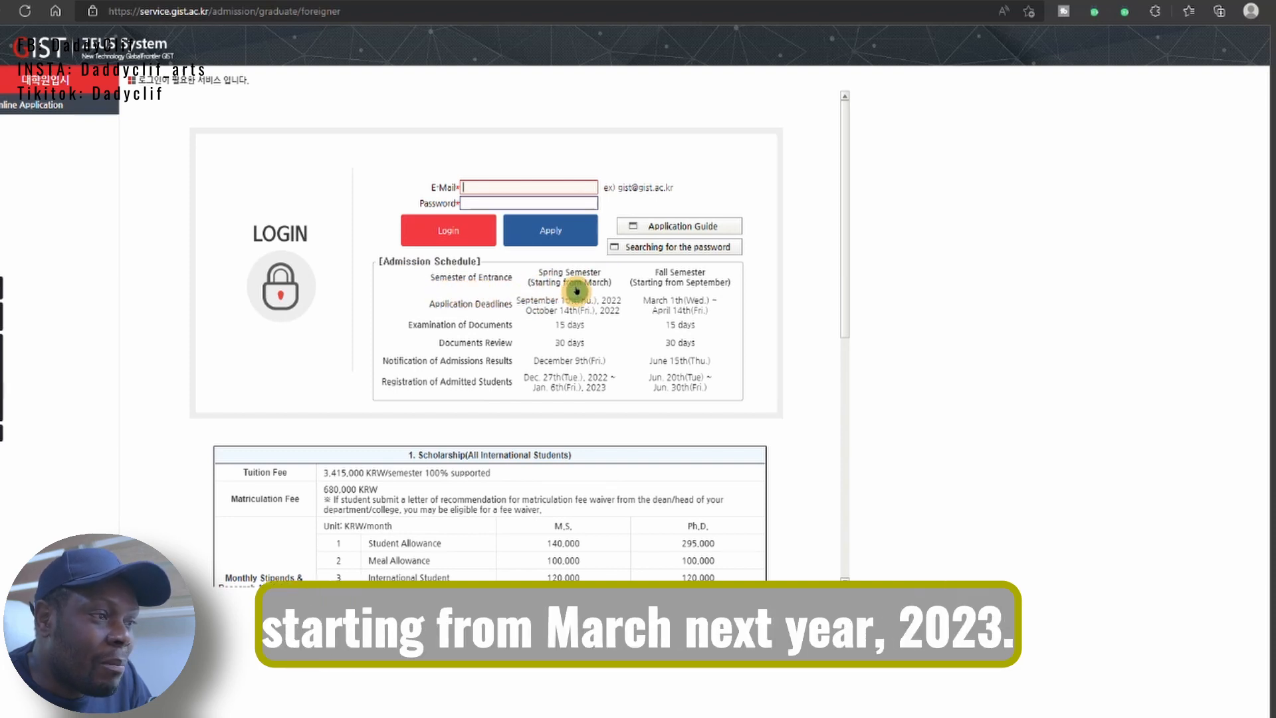
mouse_move(592, 292)
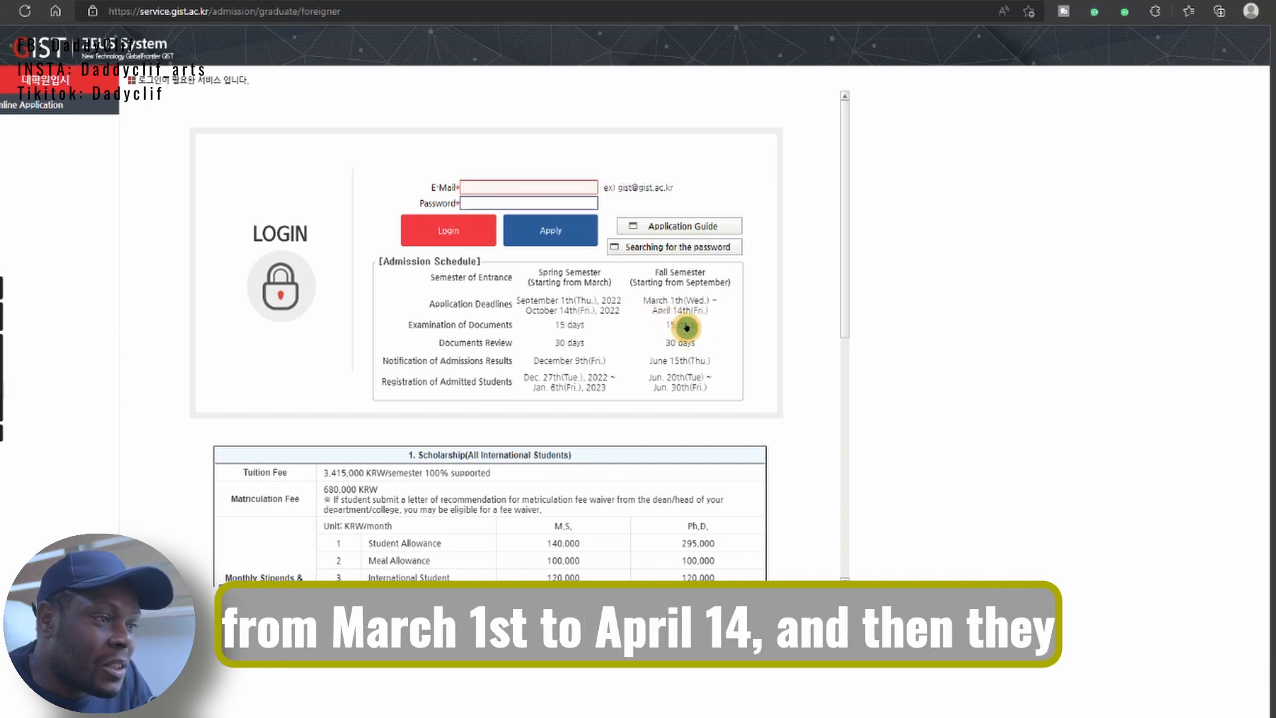
mouse_move(471, 327)
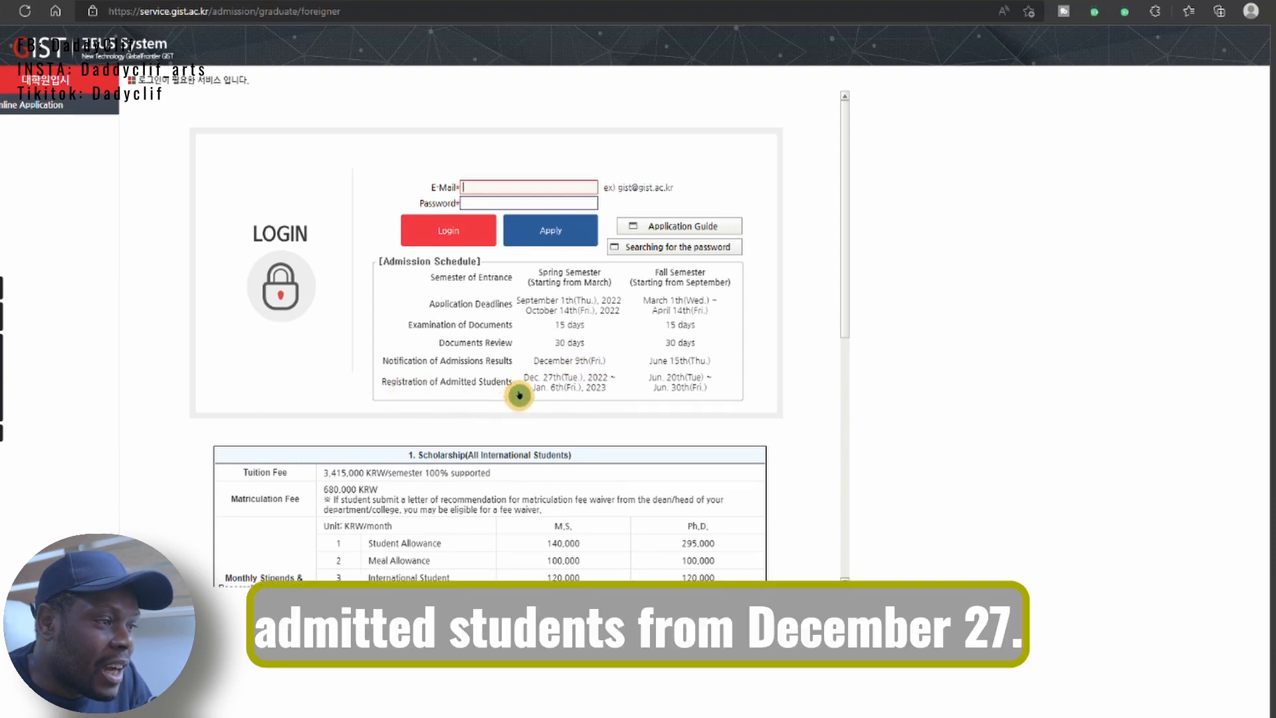
mouse_move(580, 389)
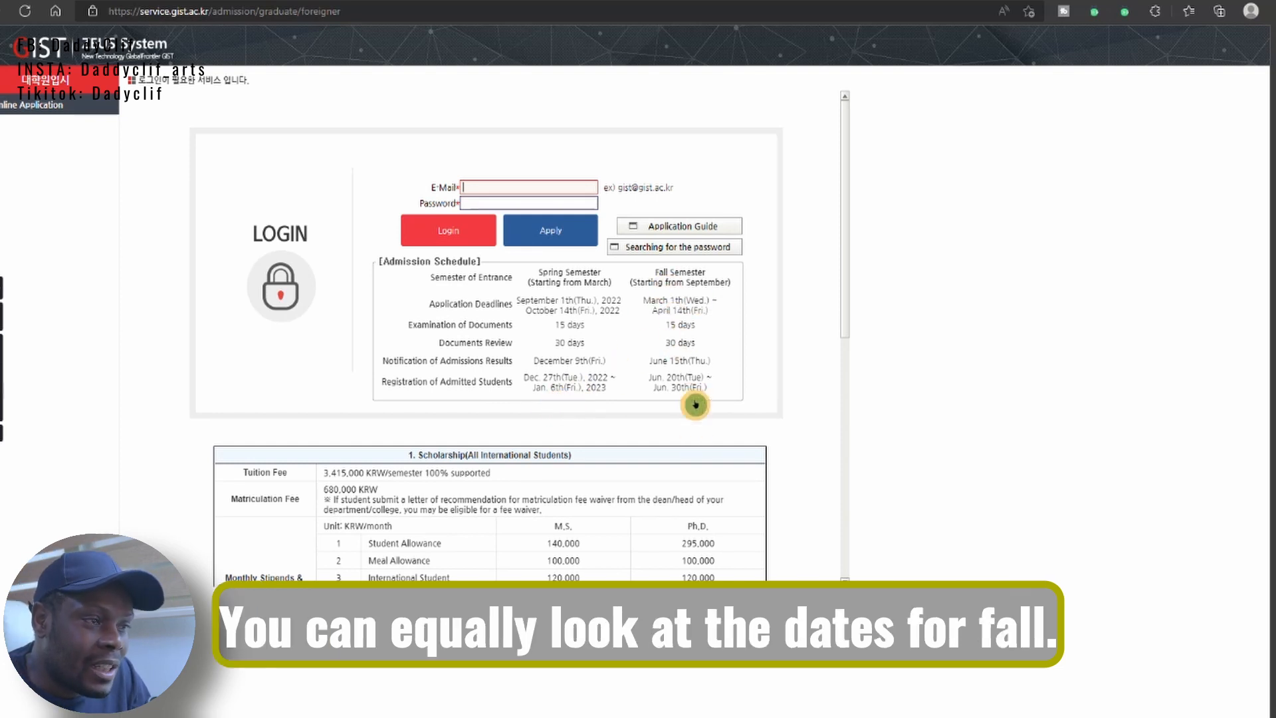
scroll("down", 3)
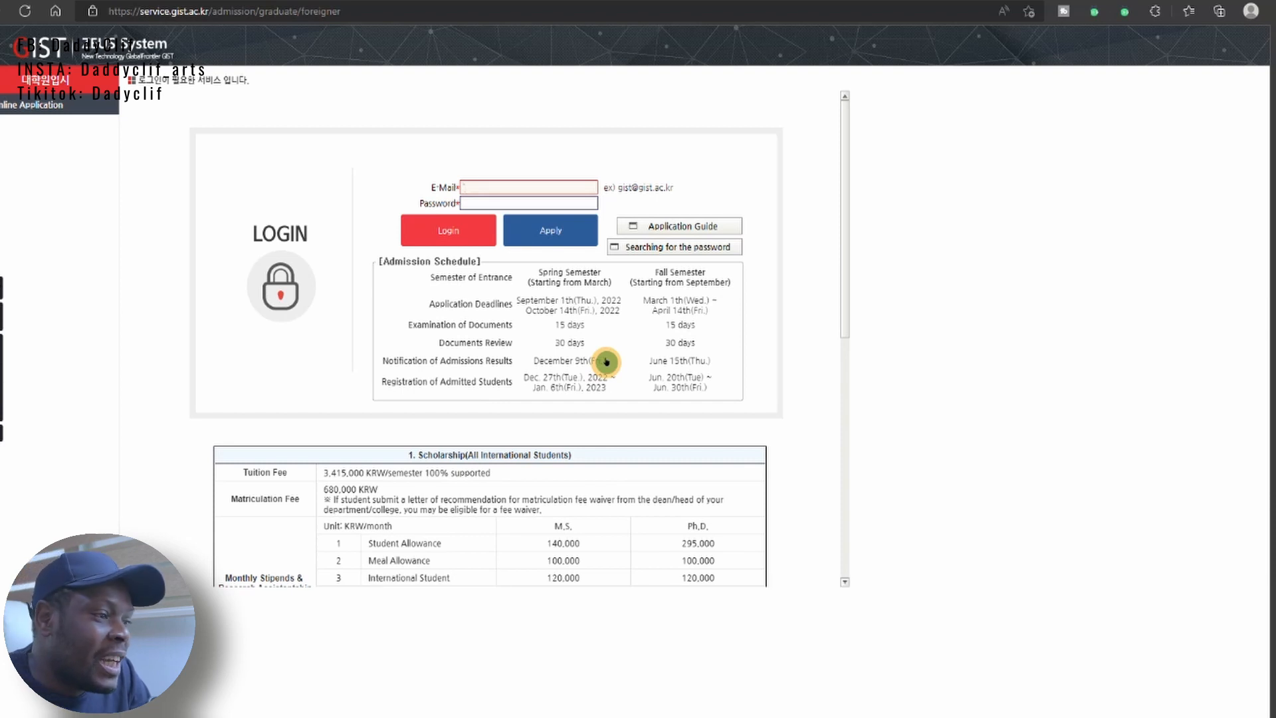
Scroll past the scholarship table to the Requirements section with TOEFL/IELTS minimum scores.
scroll("down", 3)
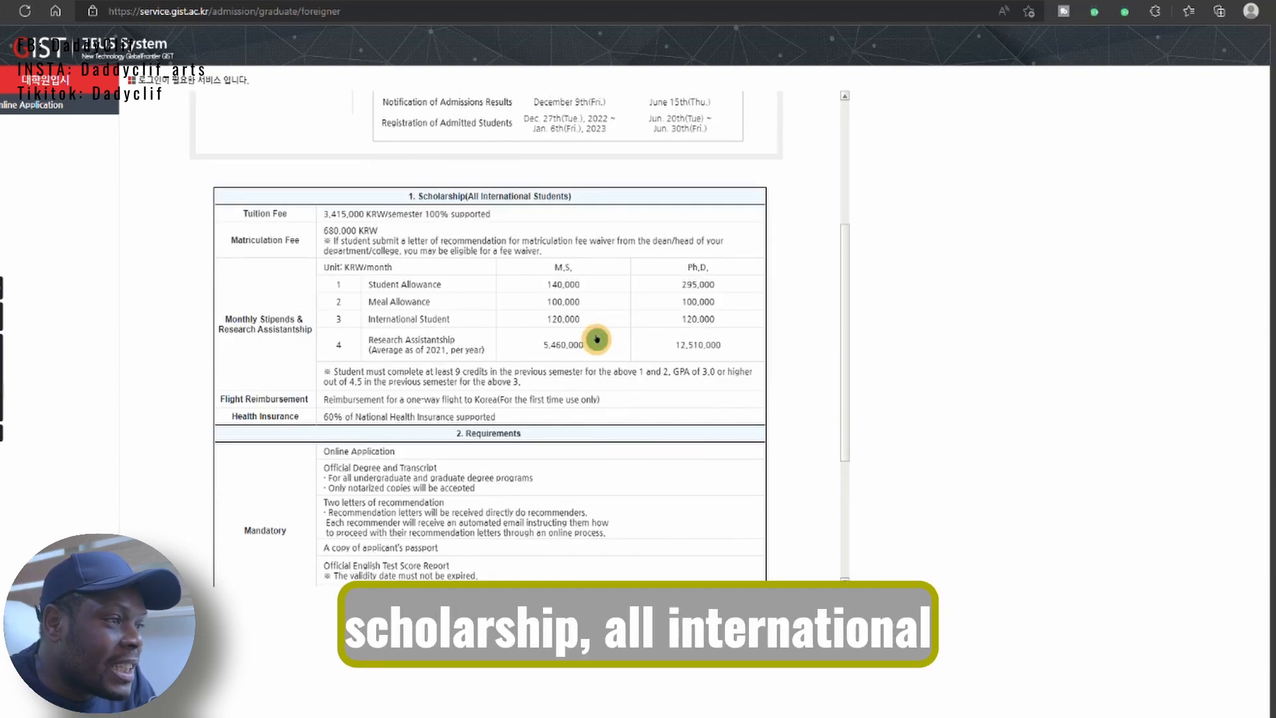
mouse_move(588, 219)
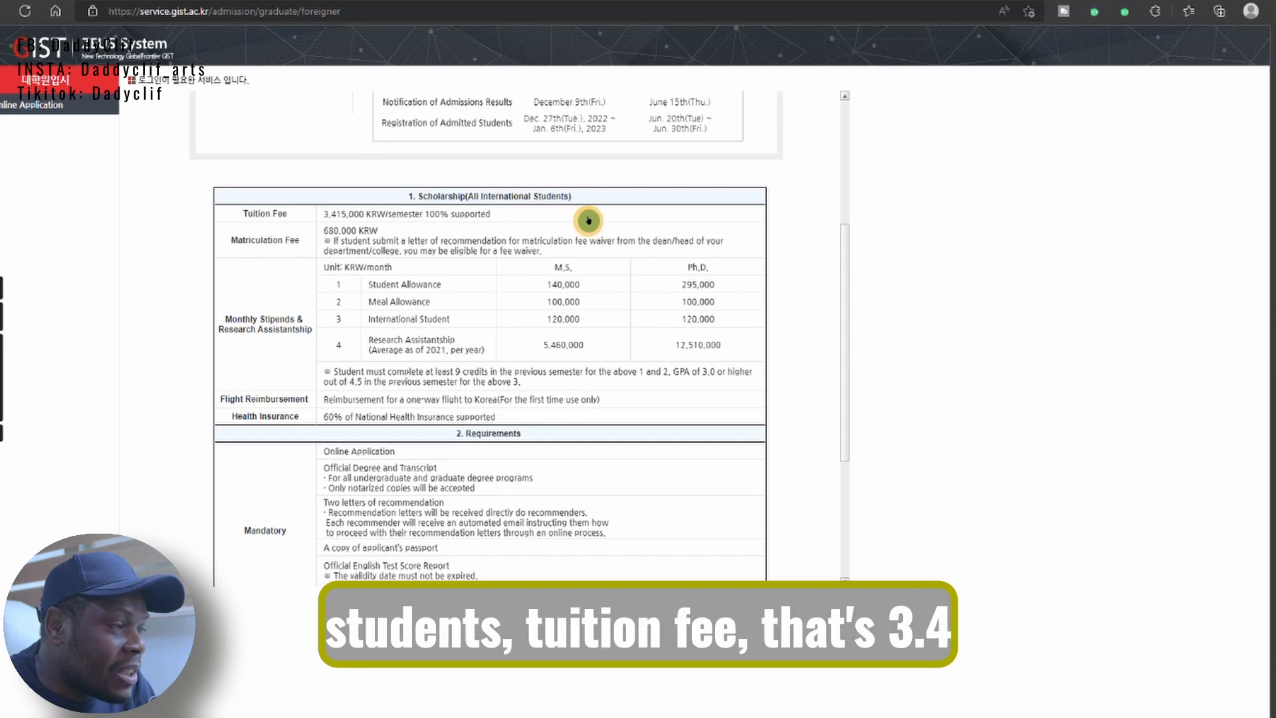
mouse_move(375, 250)
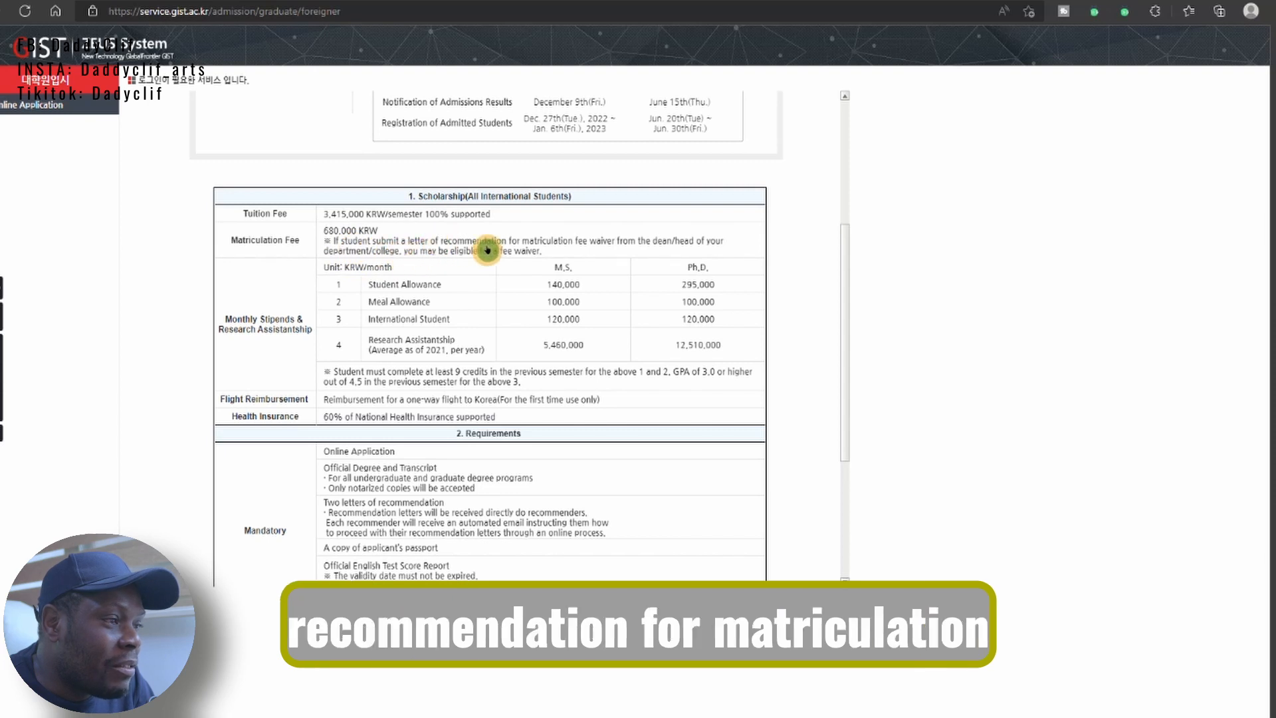
mouse_move(645, 260)
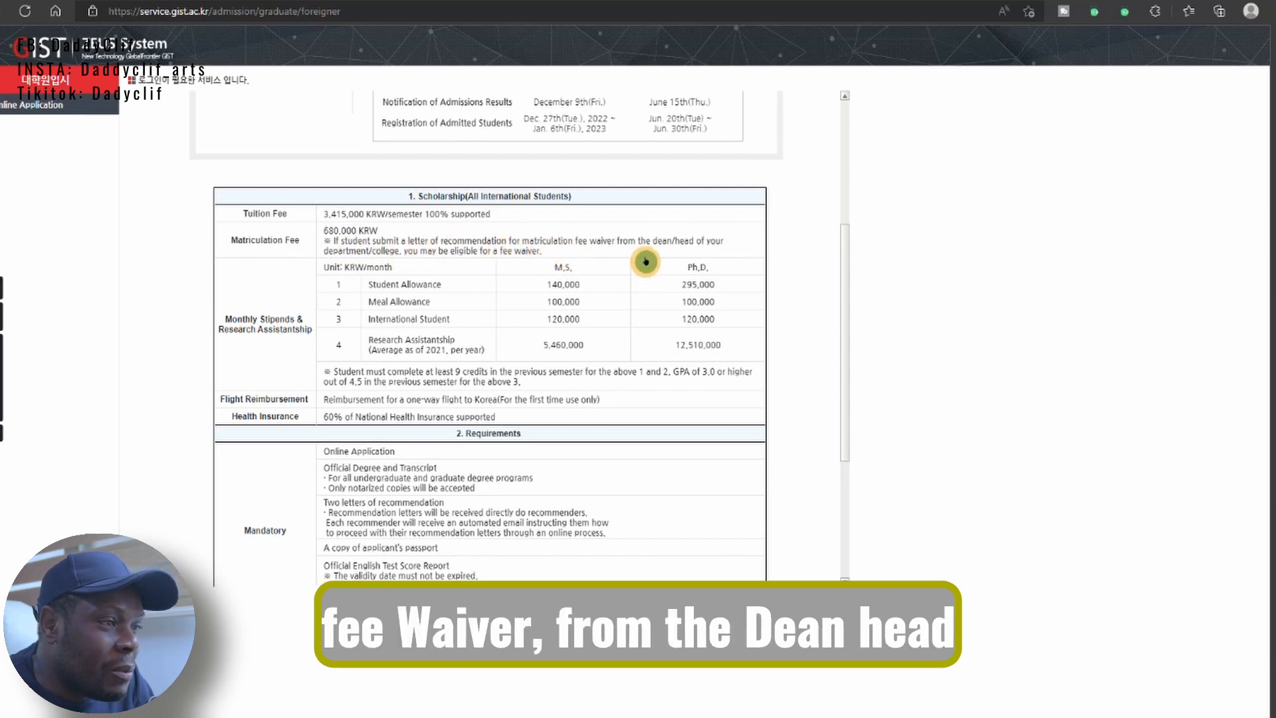
mouse_move(419, 257)
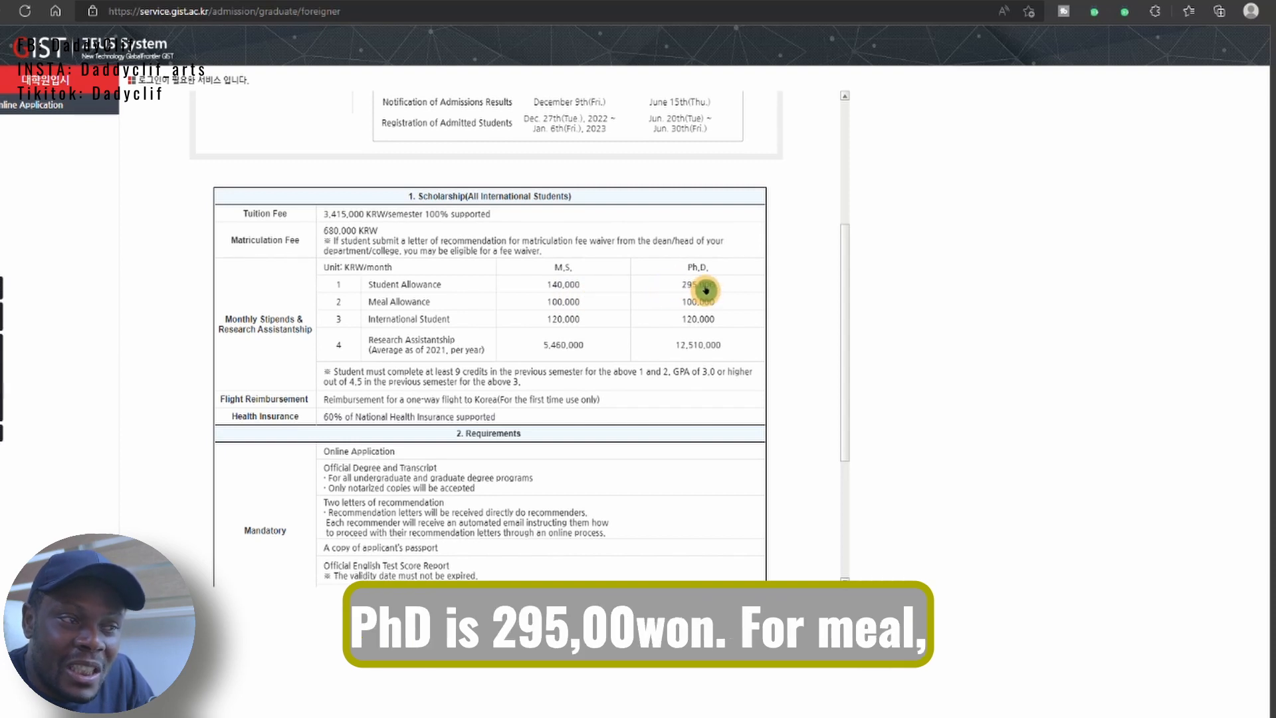
mouse_move(777, 298)
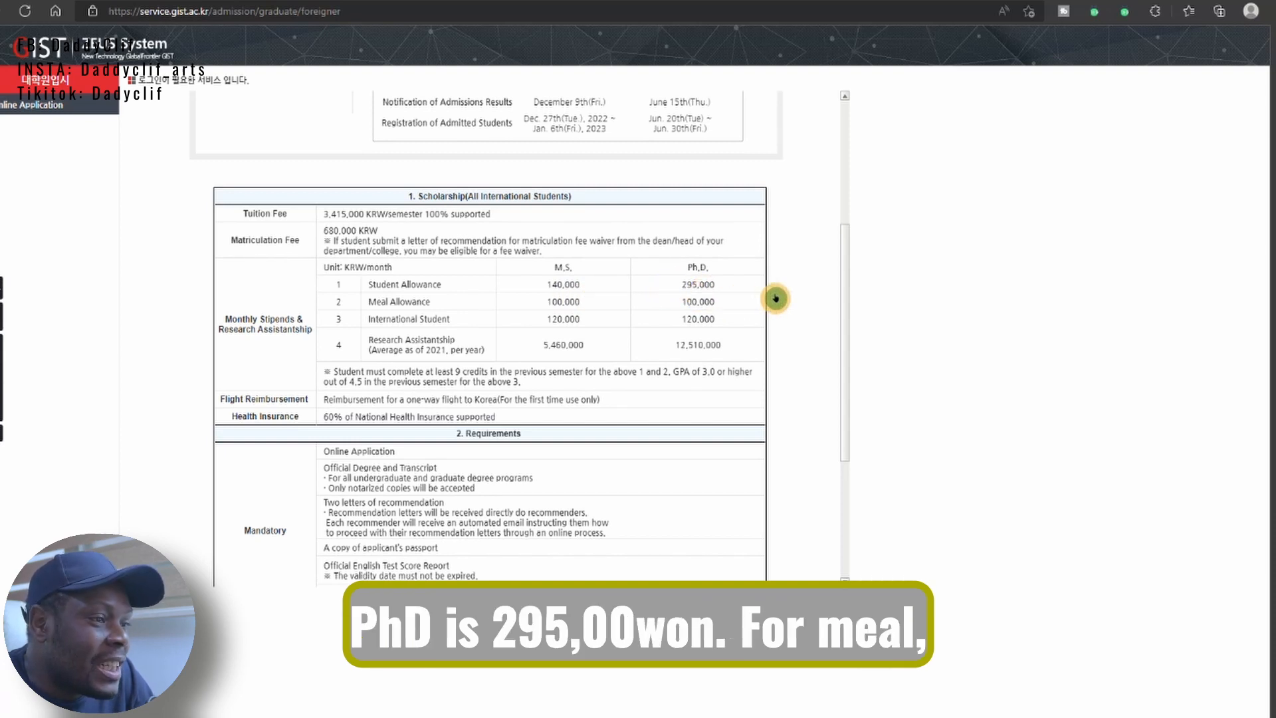
mouse_move(354, 327)
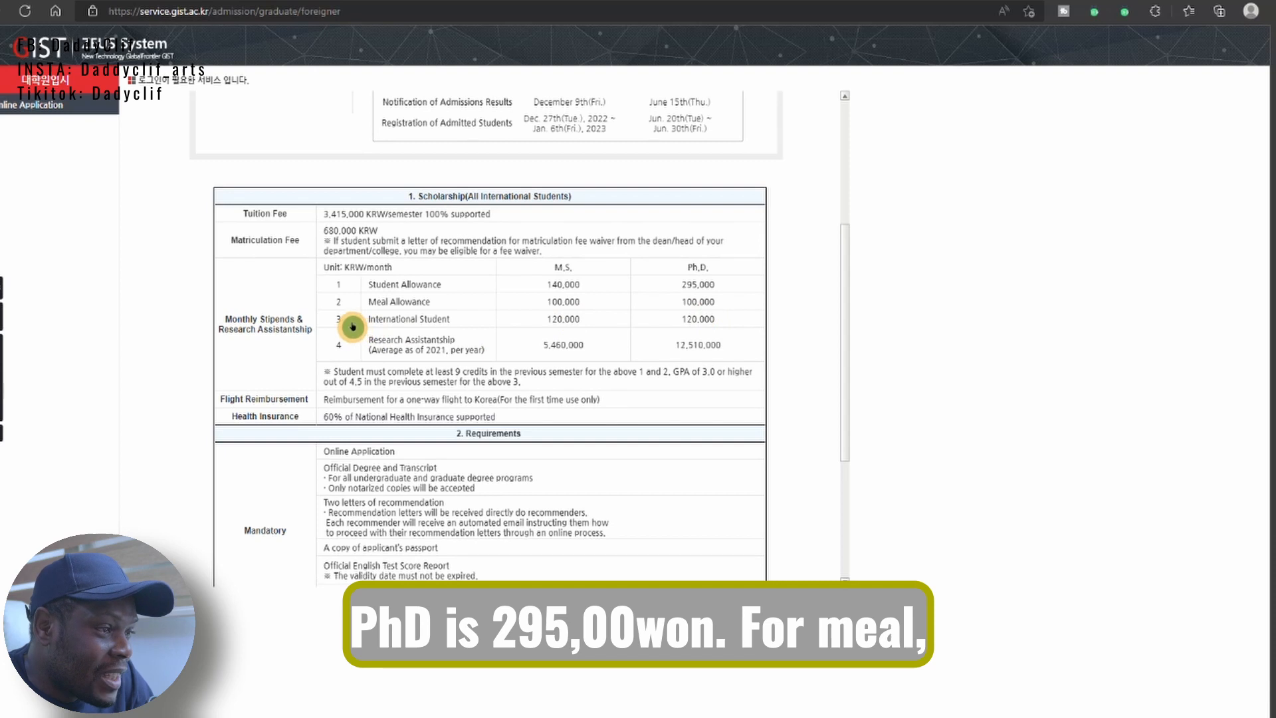
mouse_move(559, 320)
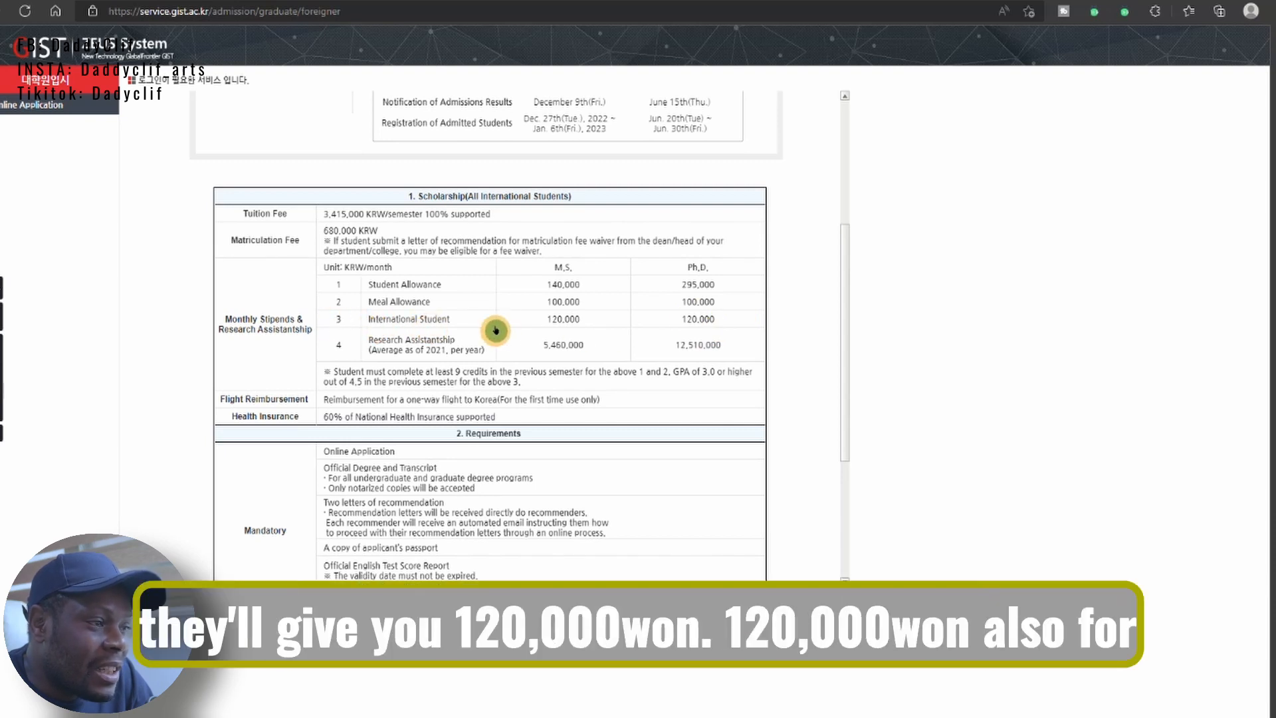
mouse_move(701, 331)
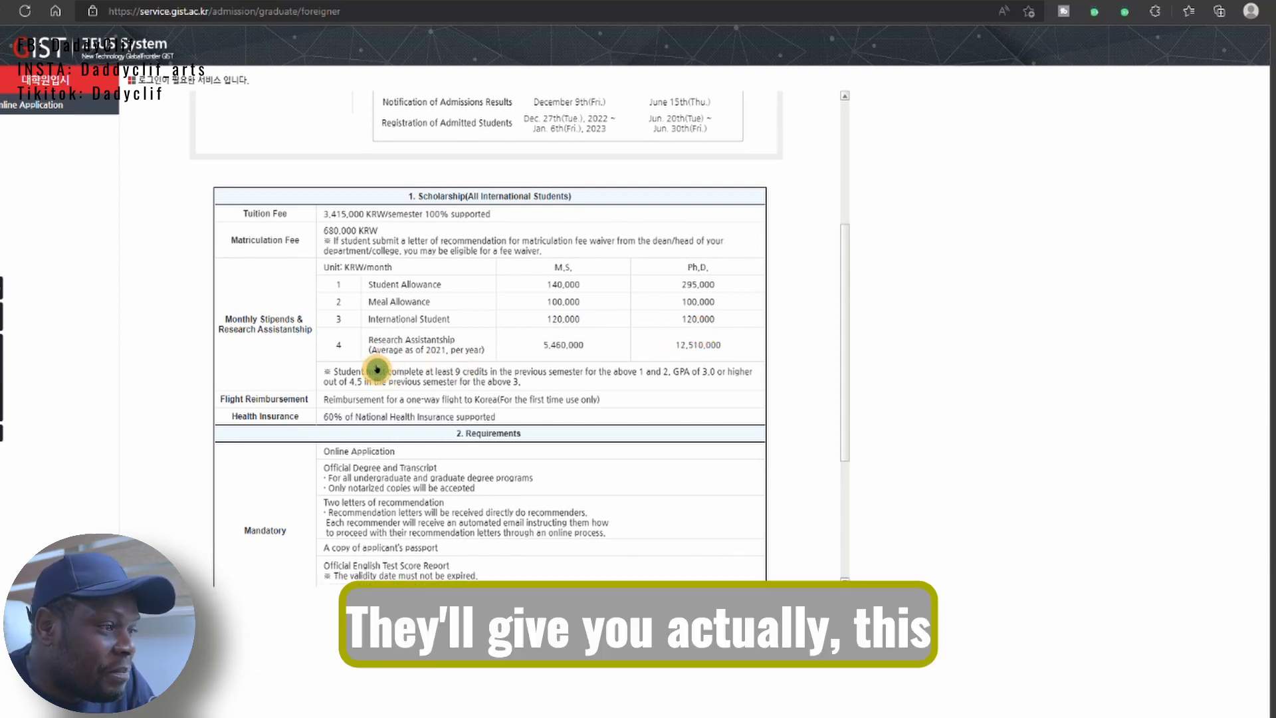
mouse_move(555, 345)
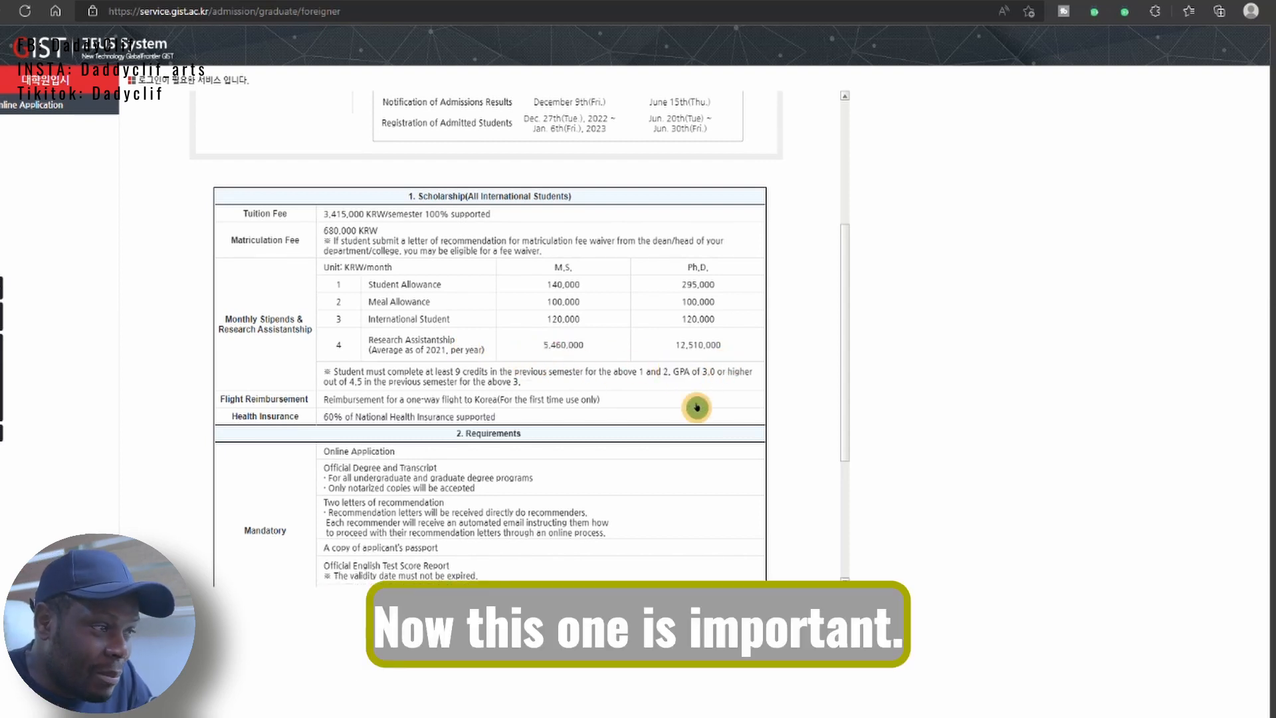
mouse_move(343, 385)
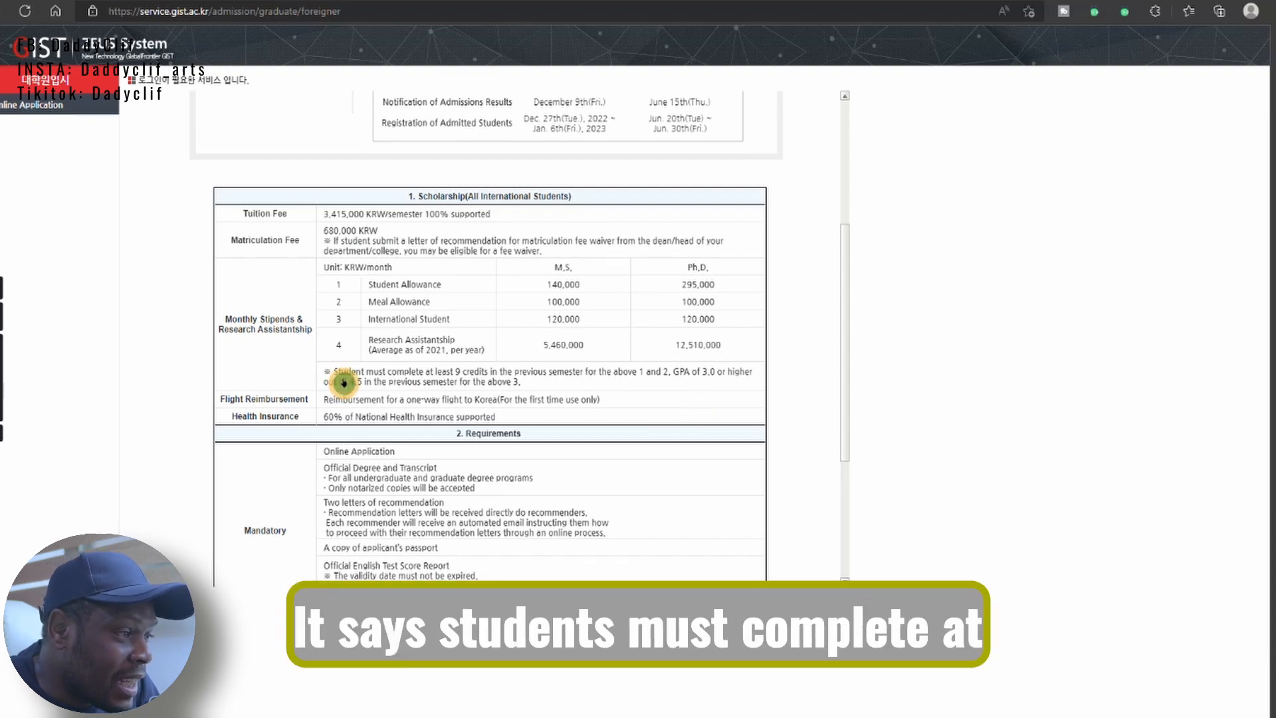
mouse_move(447, 372)
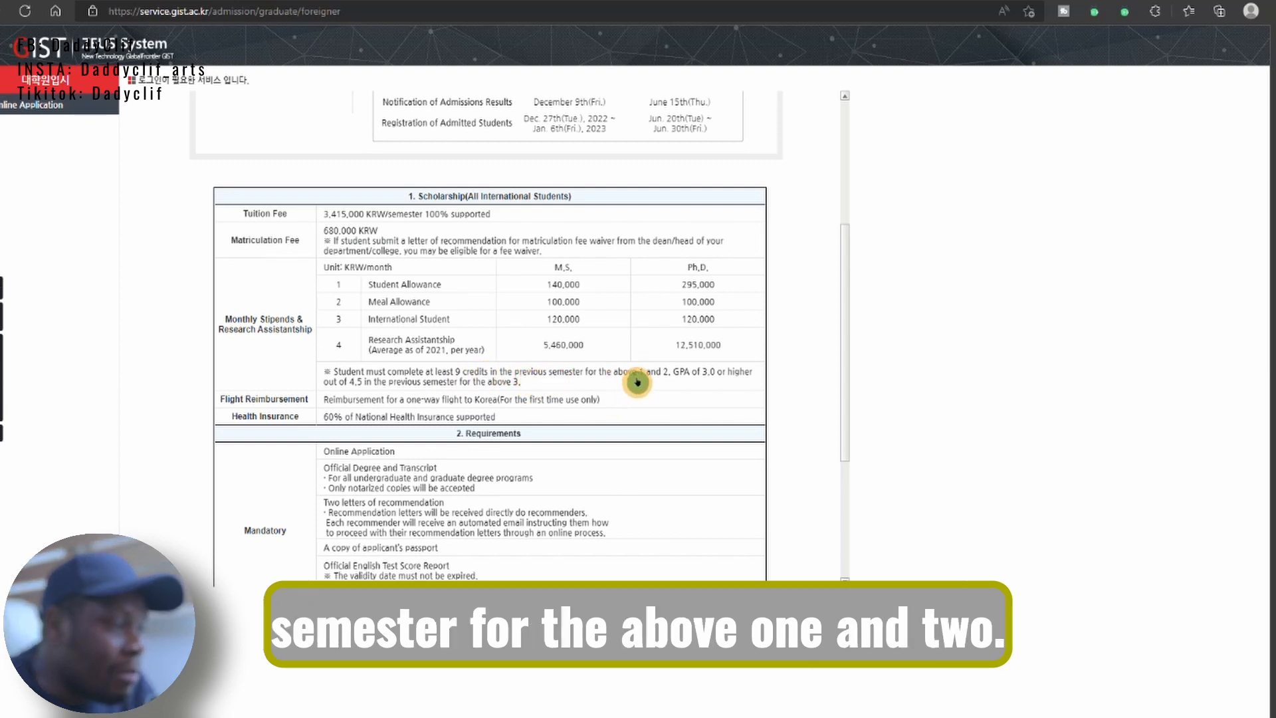
mouse_move(467, 351)
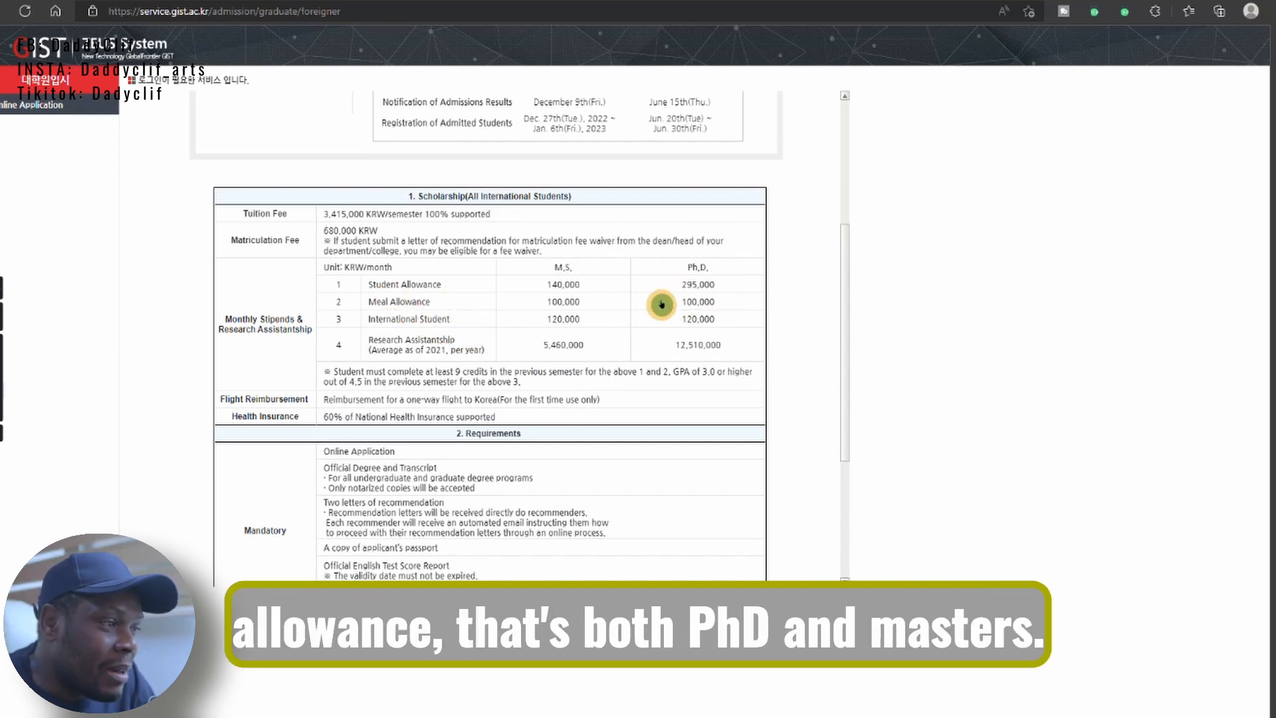
mouse_move(367, 319)
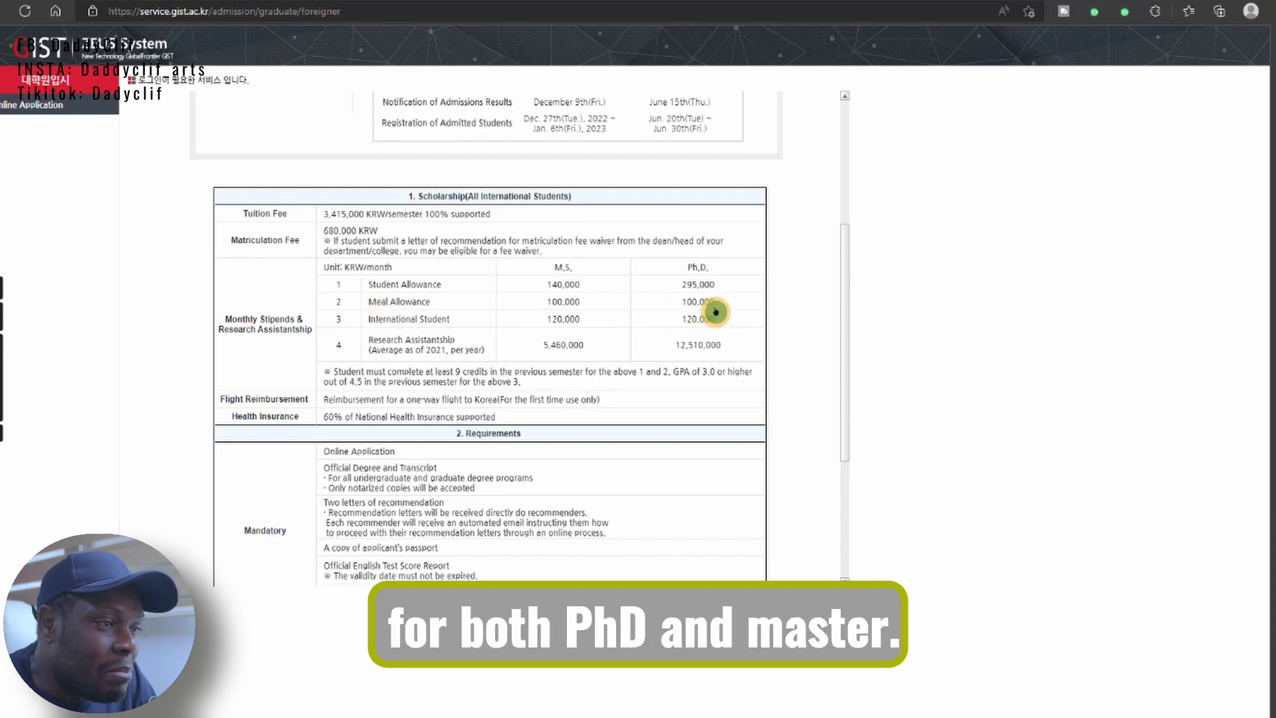
mouse_move(476, 388)
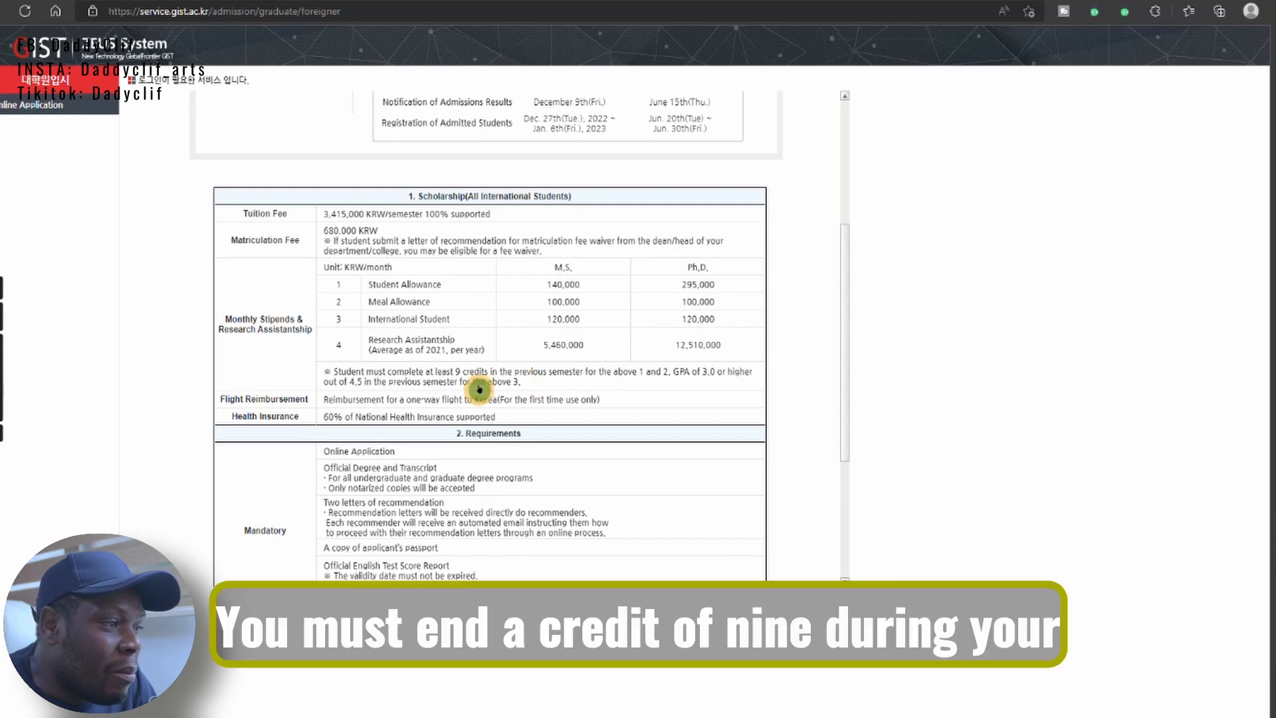
mouse_move(493, 383)
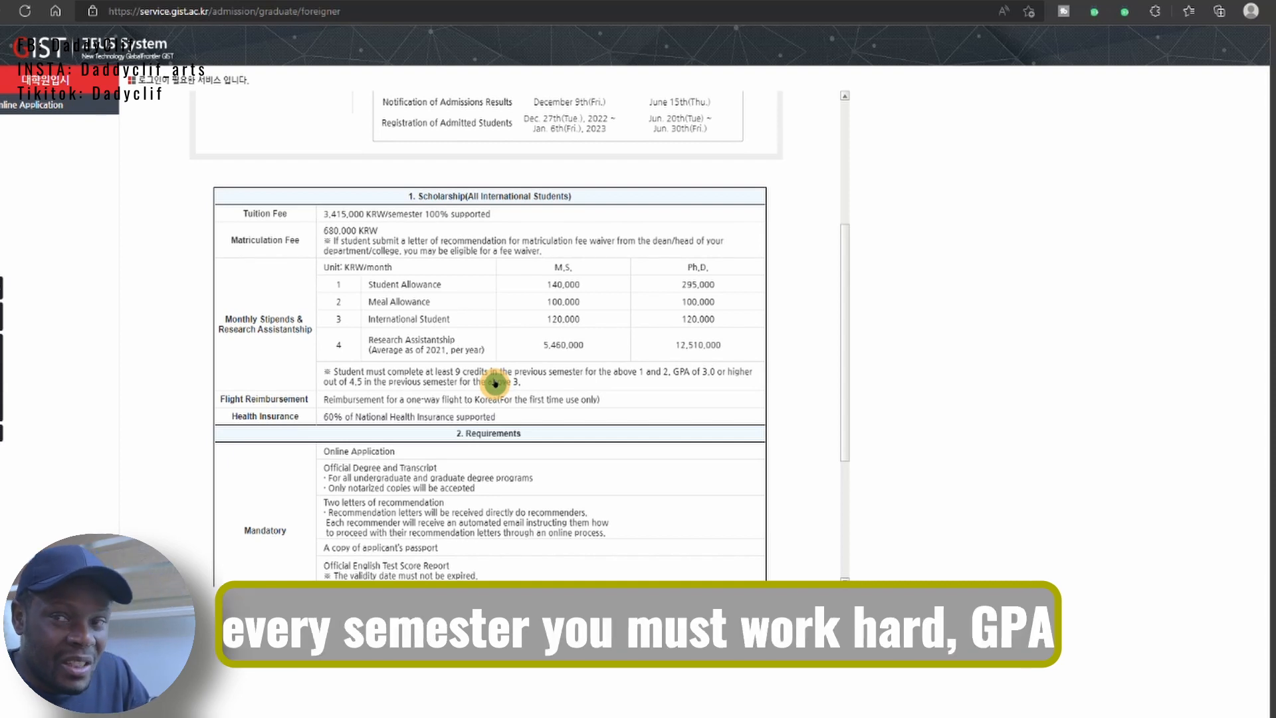
mouse_move(689, 385)
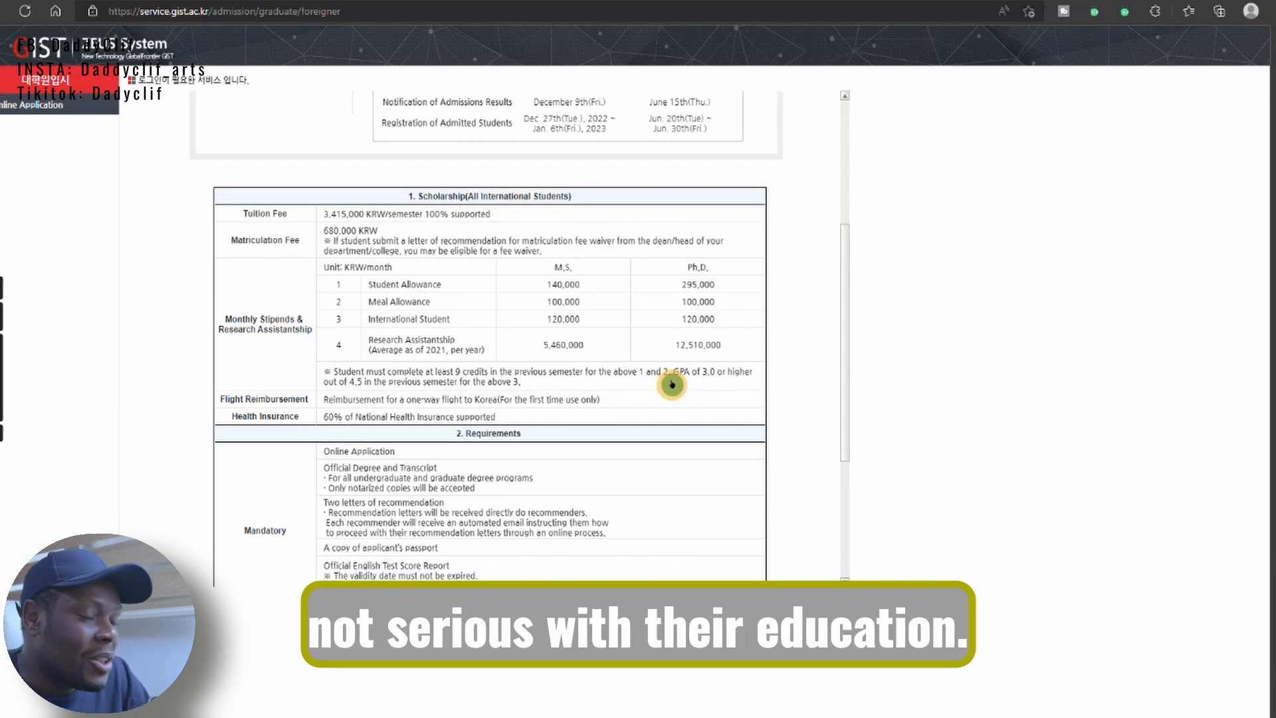
scroll("down", 3)
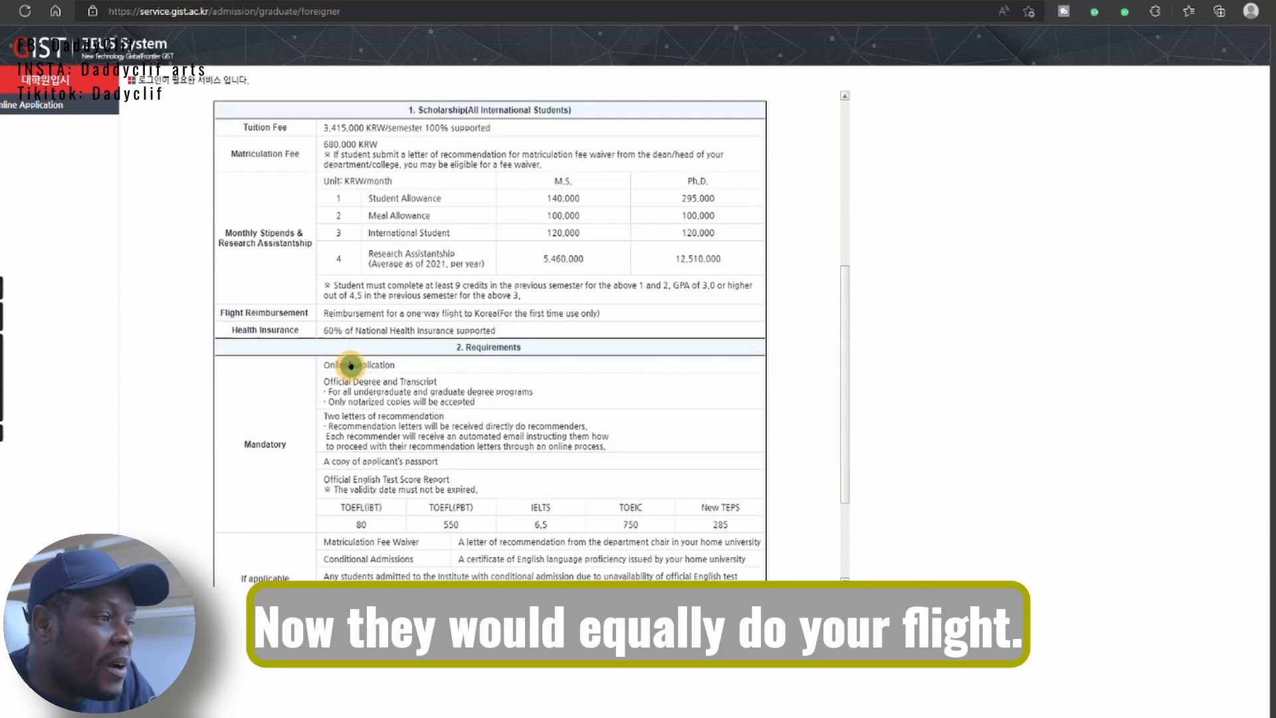
mouse_move(287, 333)
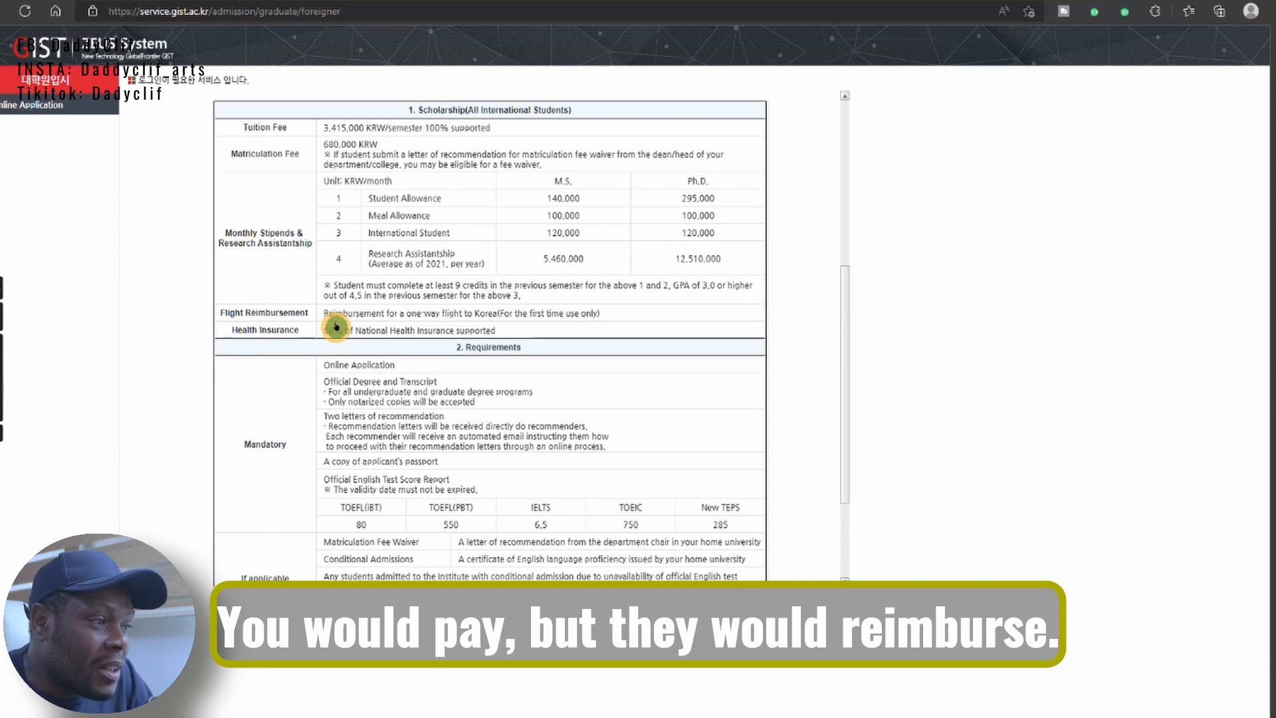
mouse_move(637, 347)
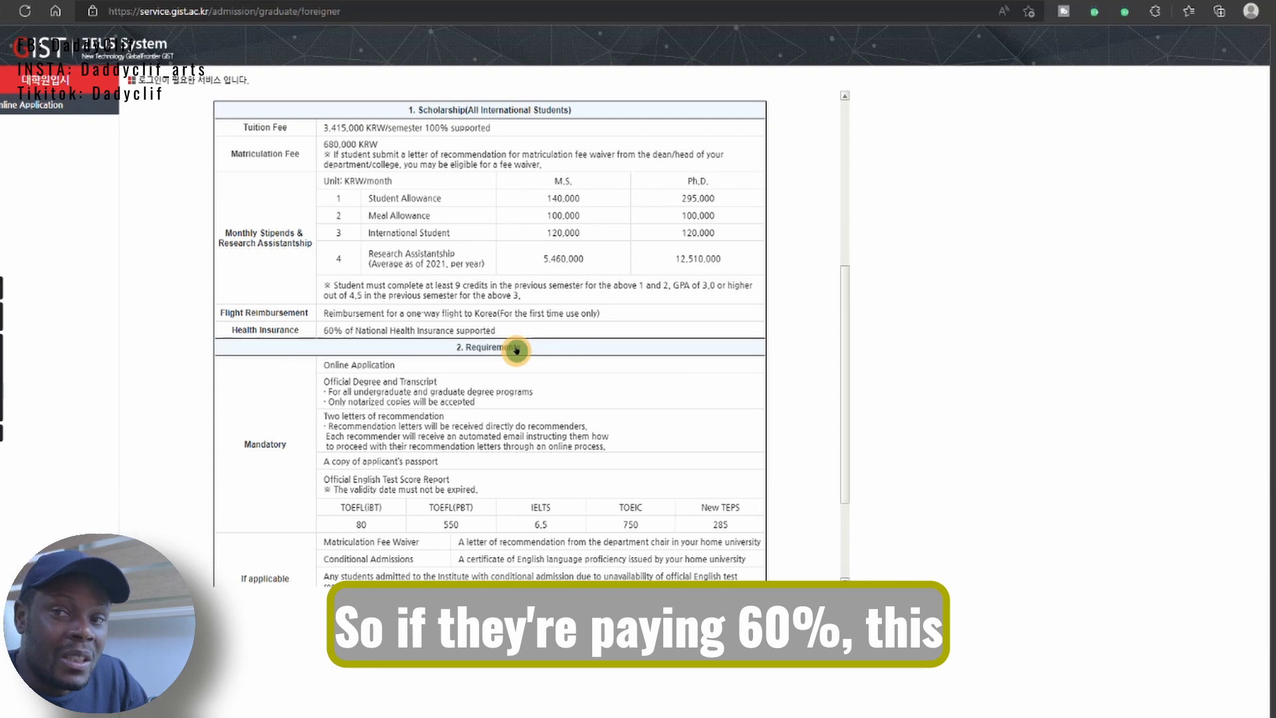
Scroll to the 'If applicable' conditional rules and the Application & Deadline heading.
scroll("down", 3)
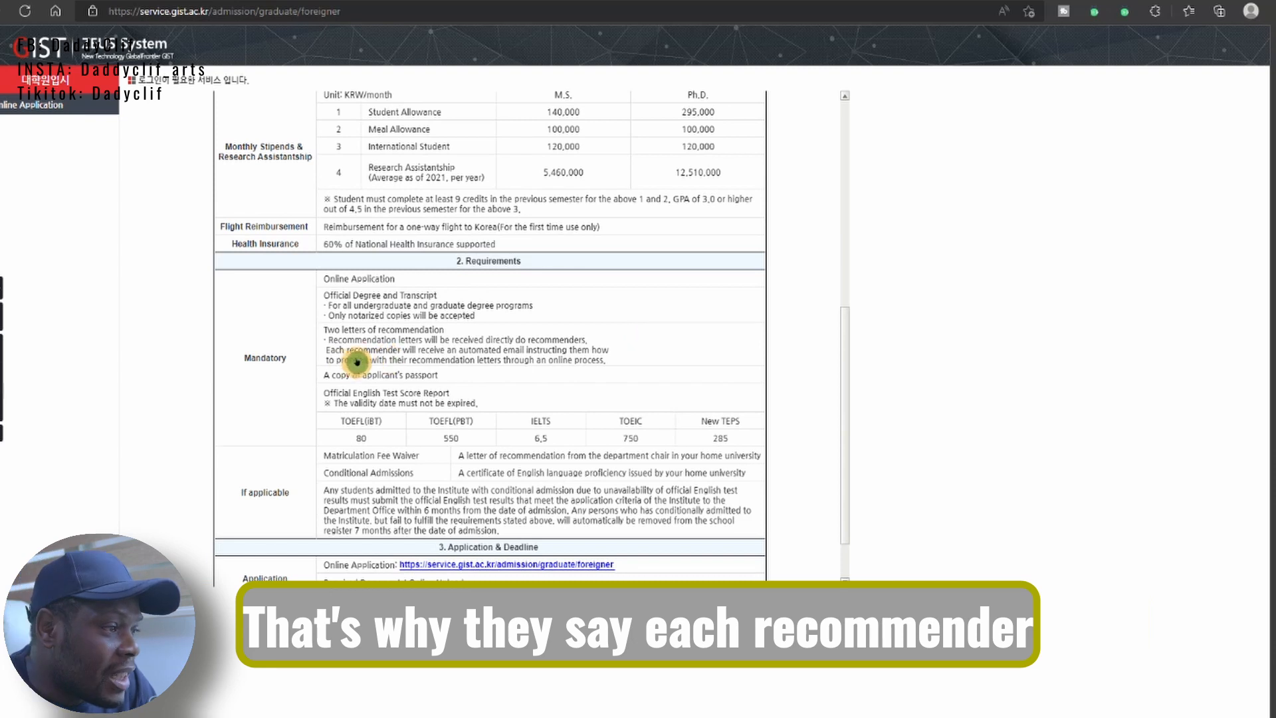
mouse_move(451, 360)
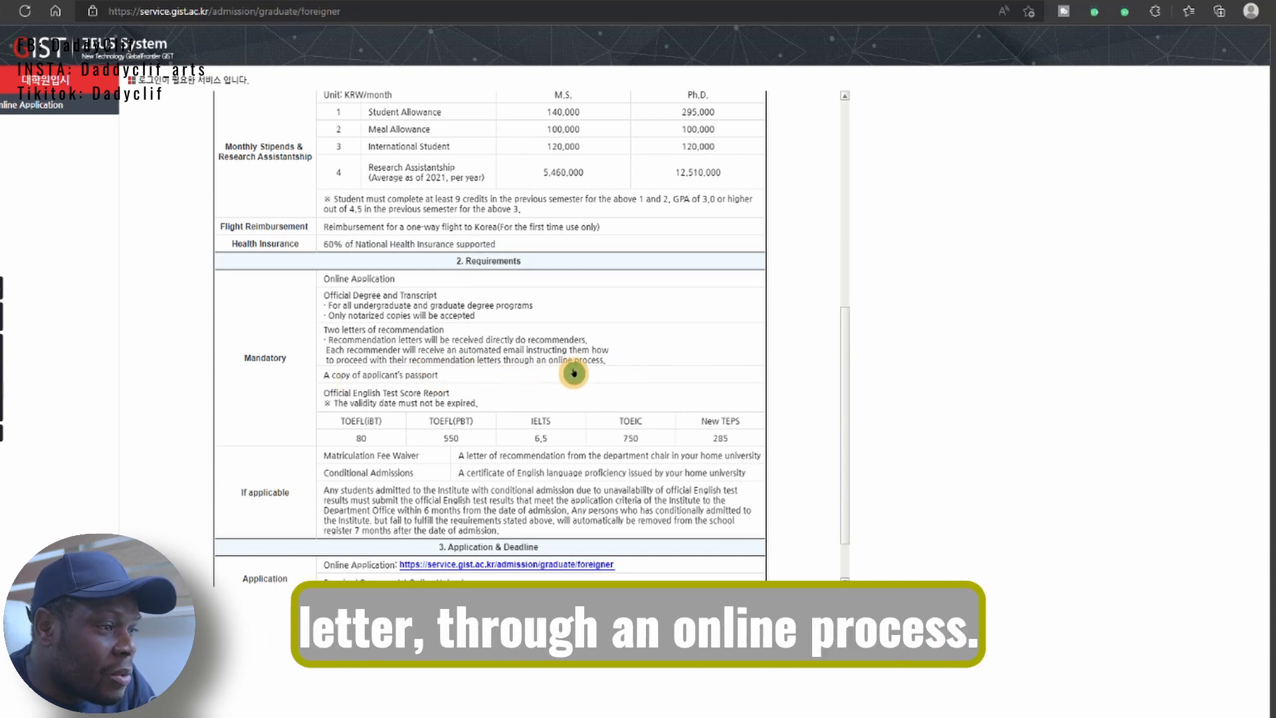
Scroll to the full Application & Deadline table with online upload and spring/fall deadlines.
scroll("down", 3)
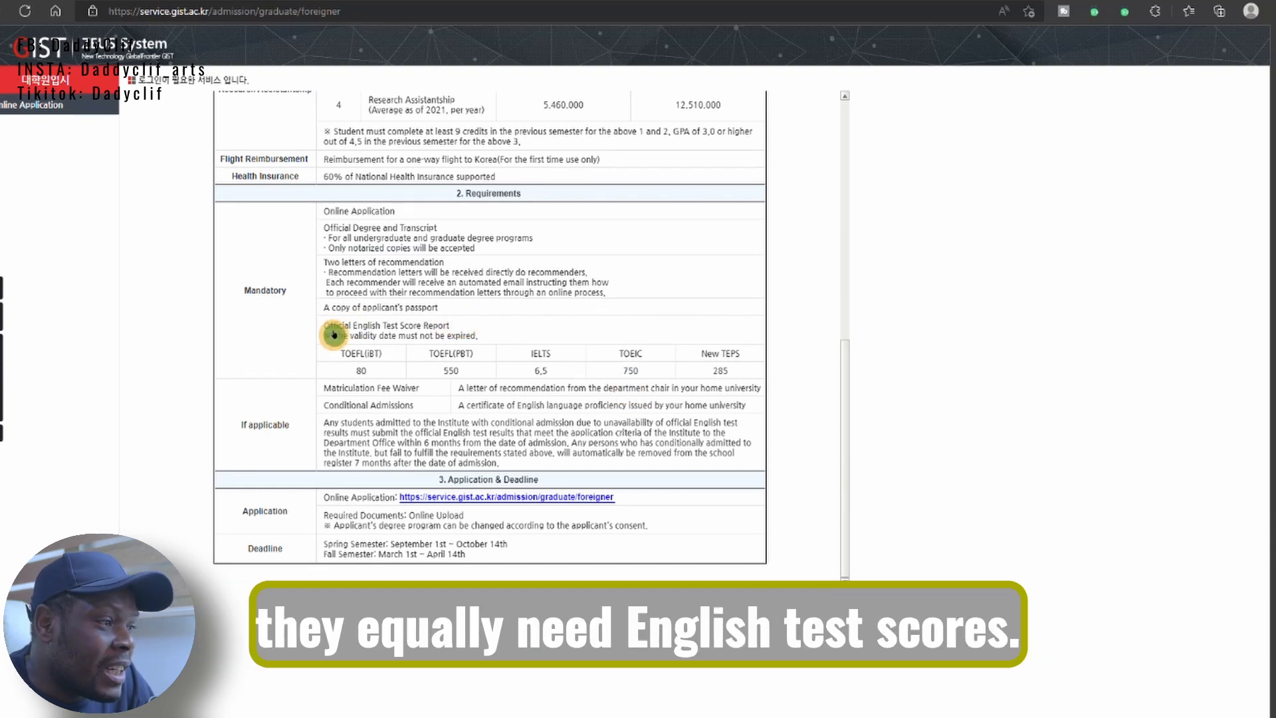
mouse_move(506, 343)
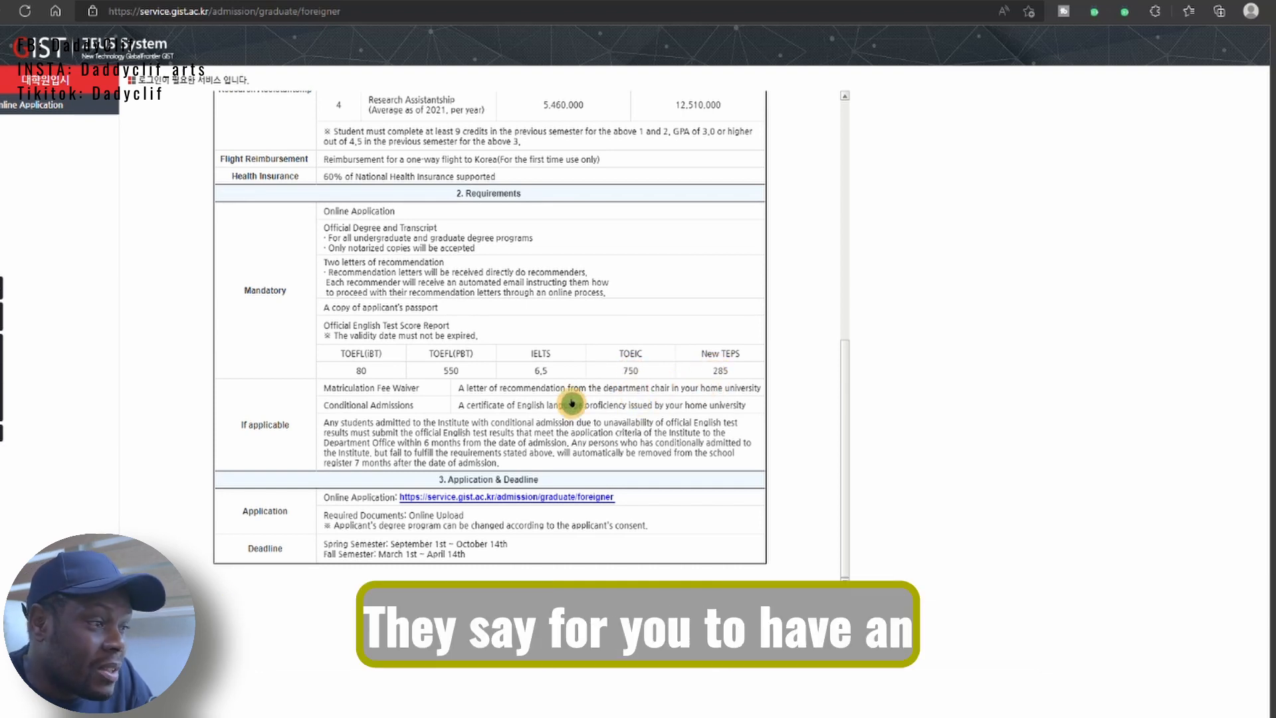
scroll("up", 3)
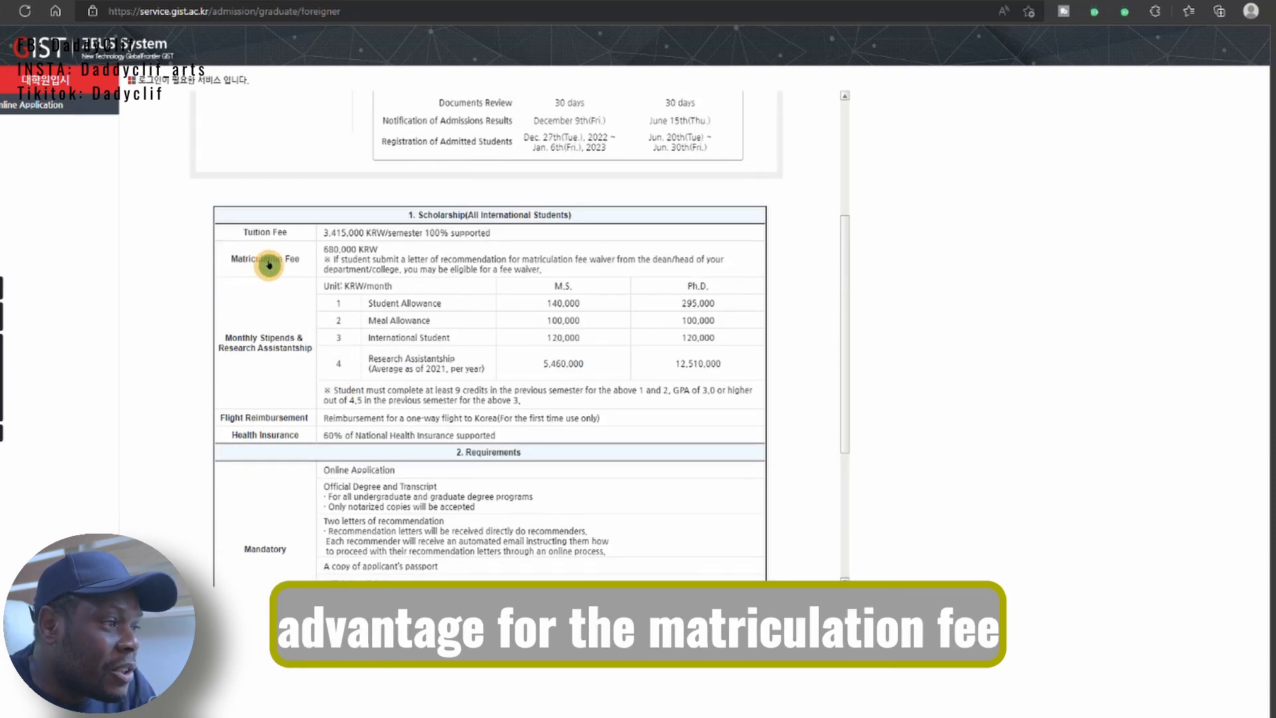
scroll("down", 3)
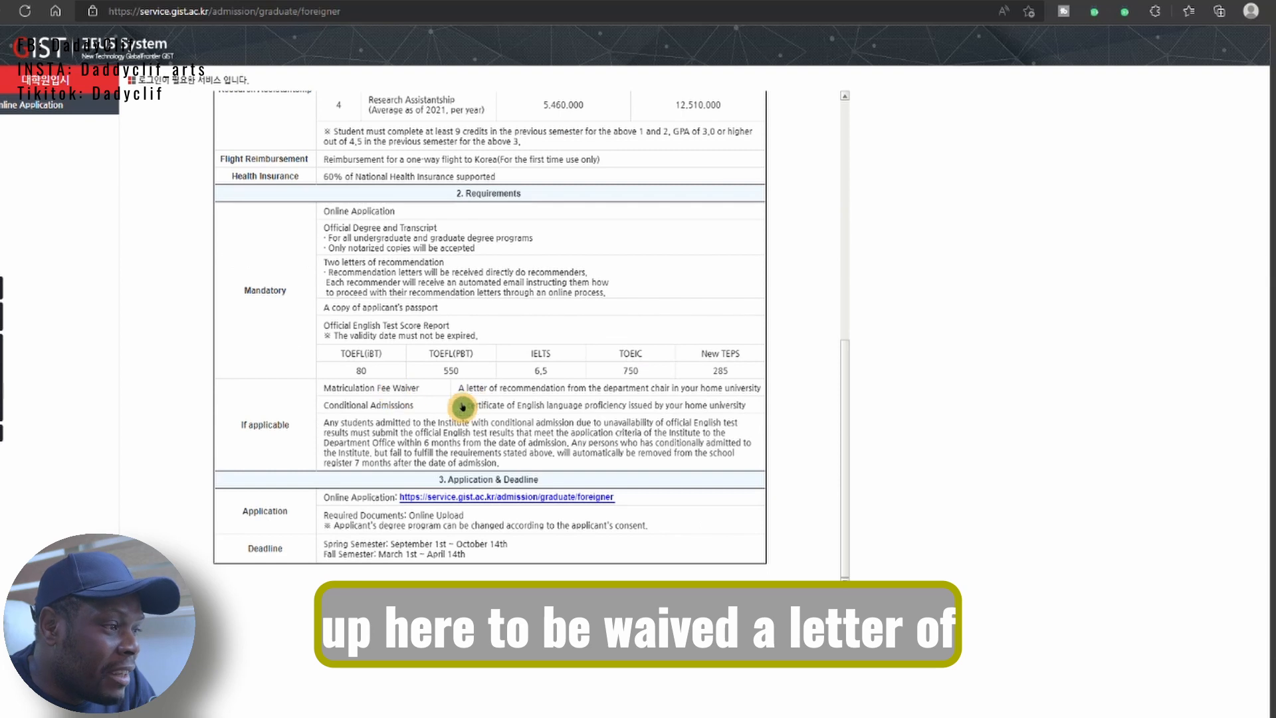
mouse_move(609, 414)
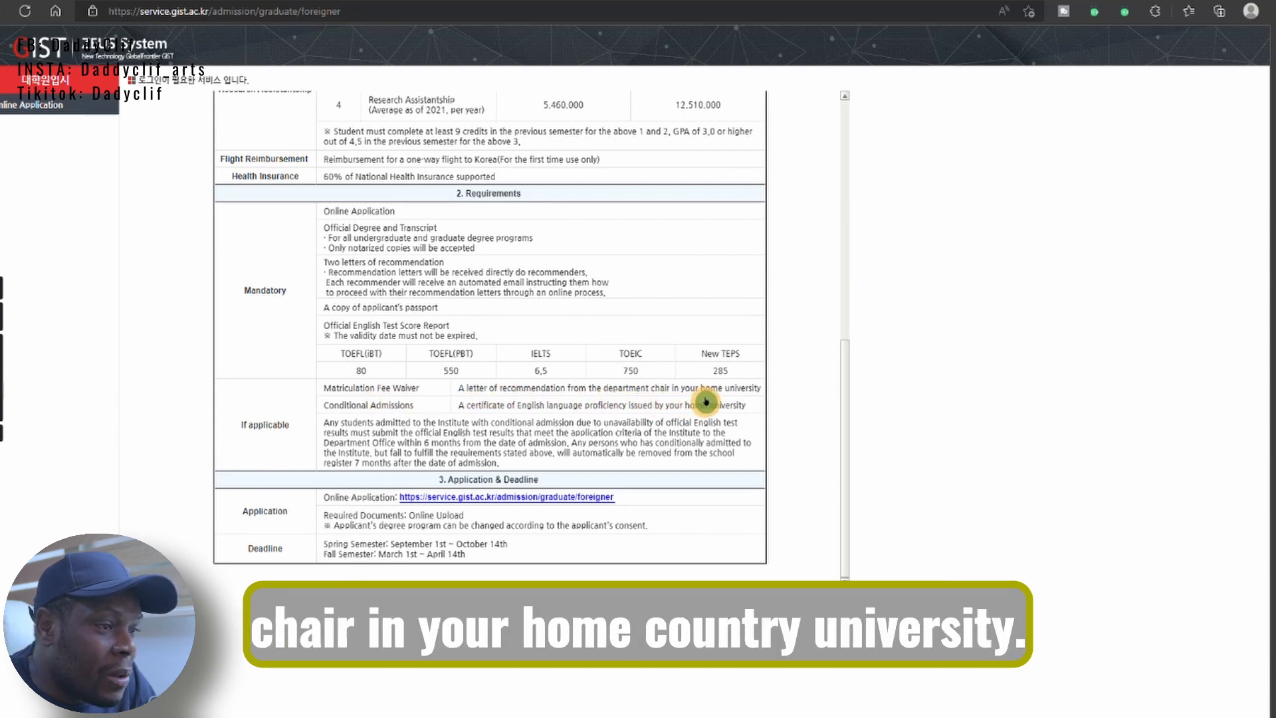
mouse_move(751, 404)
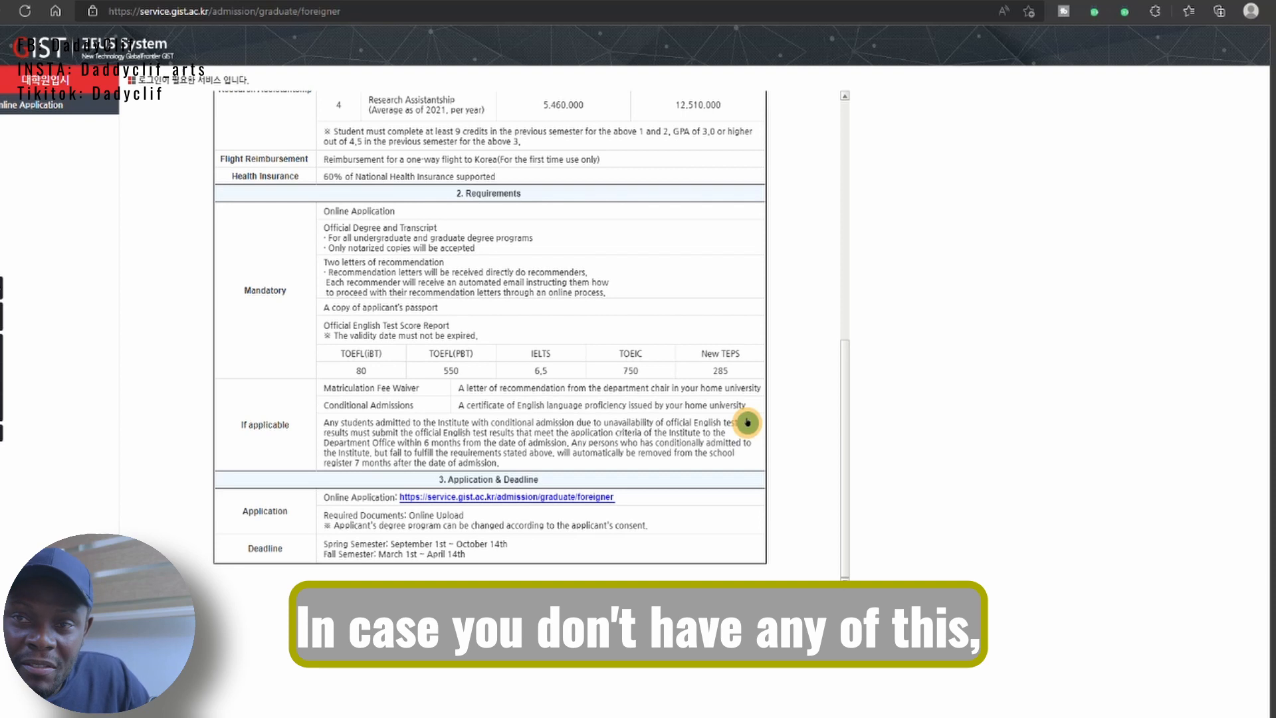
mouse_move(406, 353)
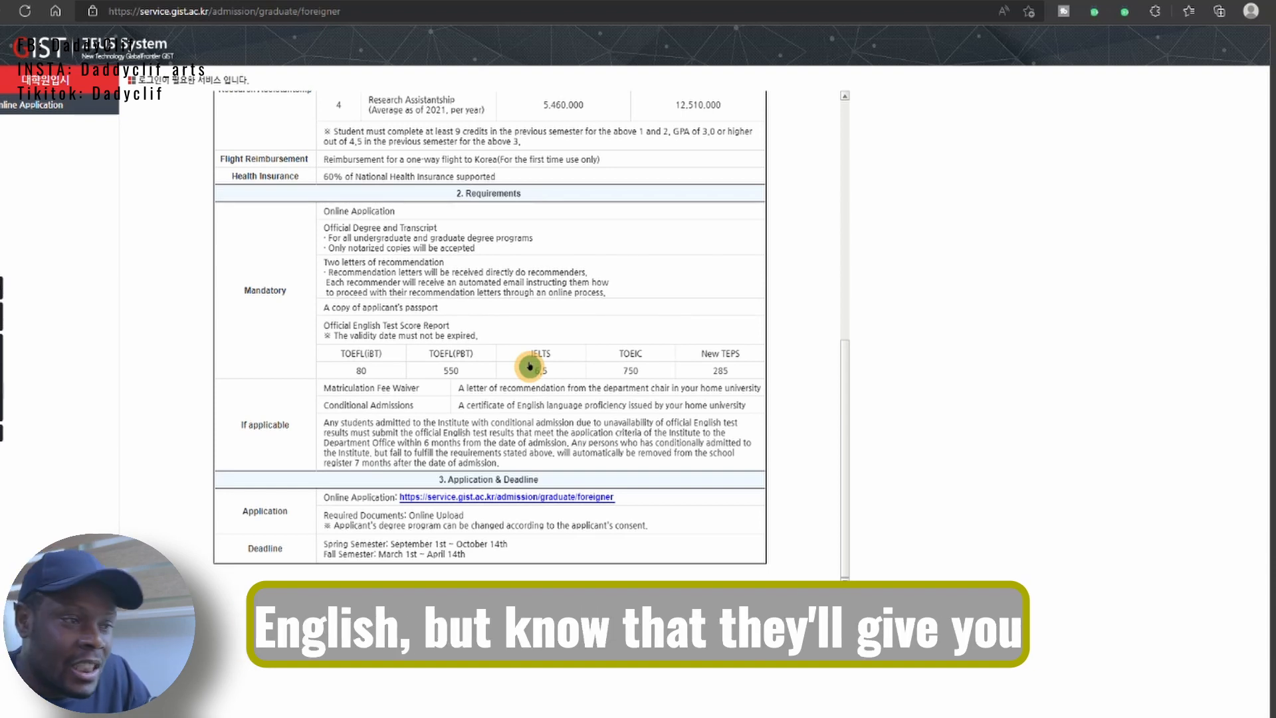
mouse_move(482, 424)
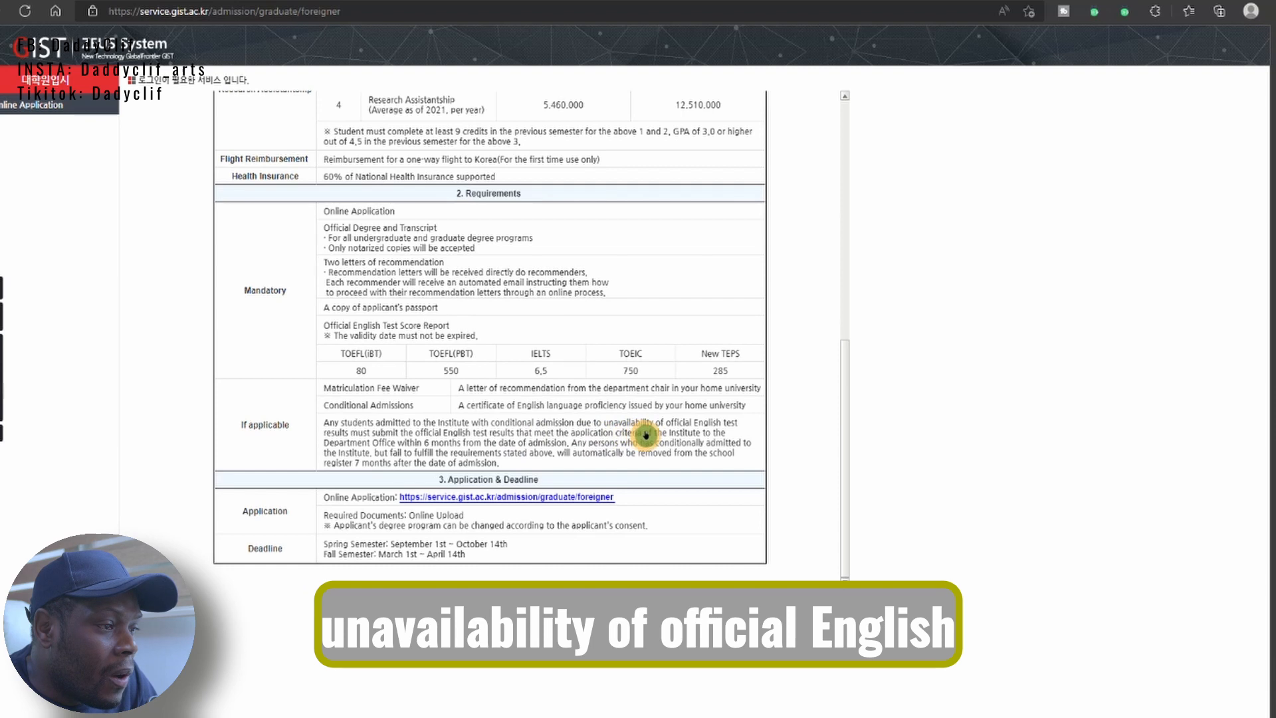
mouse_move(738, 422)
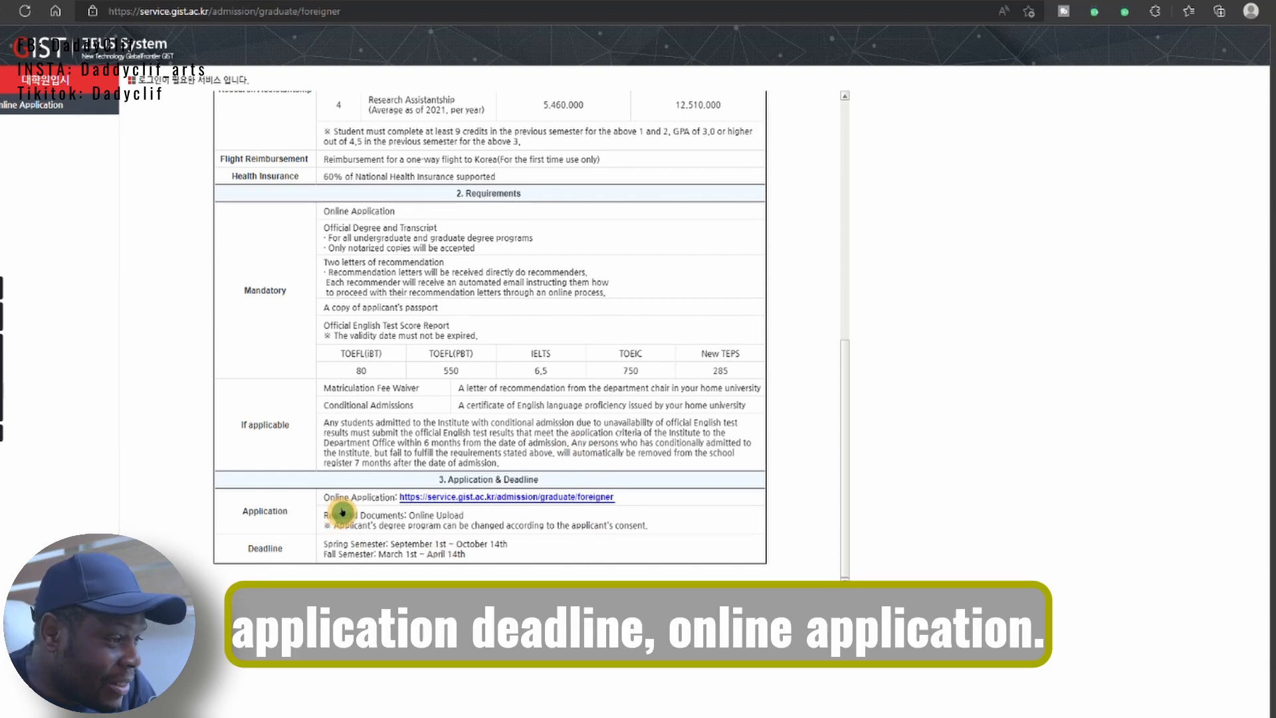
mouse_move(525, 526)
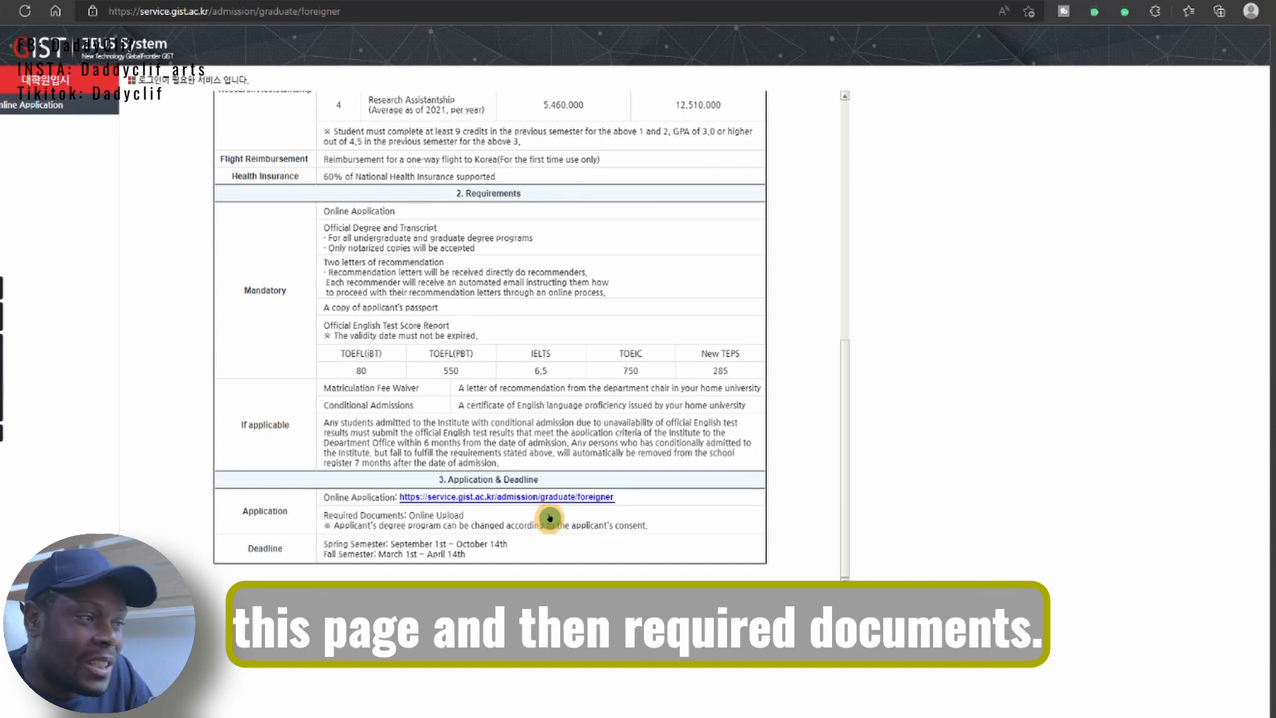
mouse_move(369, 521)
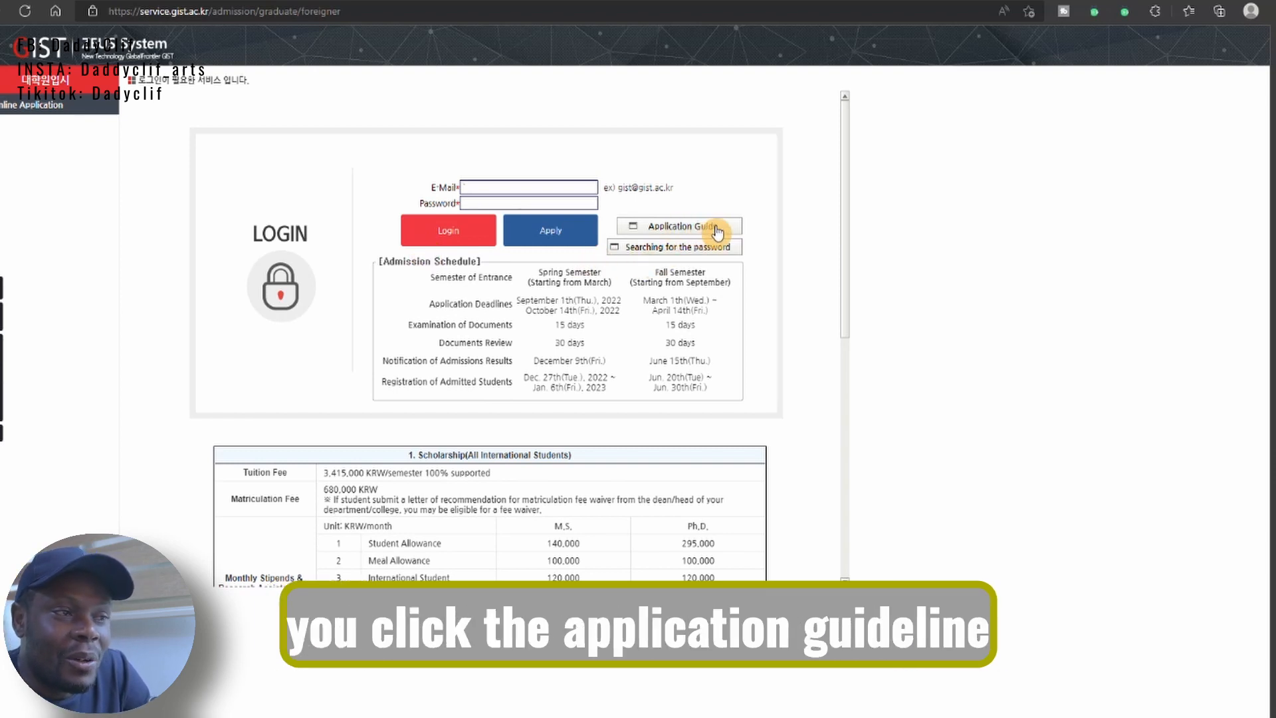
Load the Application Guidelines PDF and scroll to Step 3 enrollment and Step 4 student visa.
left_click(678, 226)
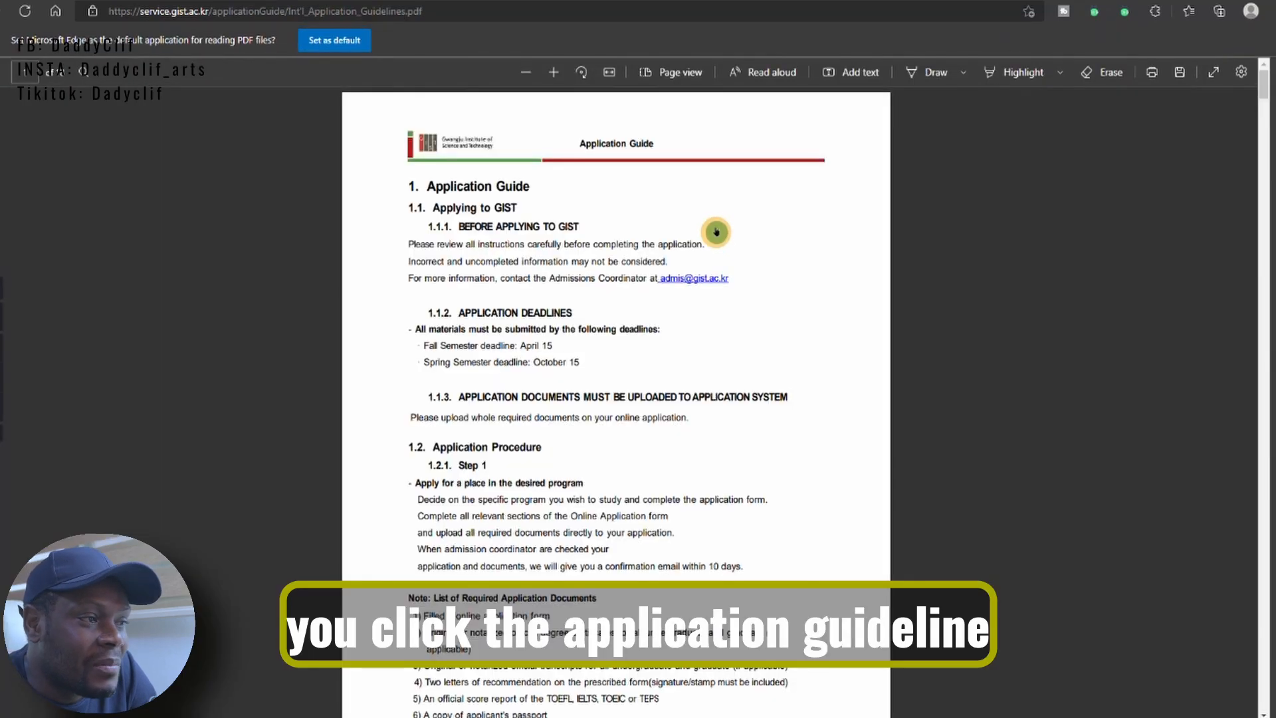
mouse_move(711, 462)
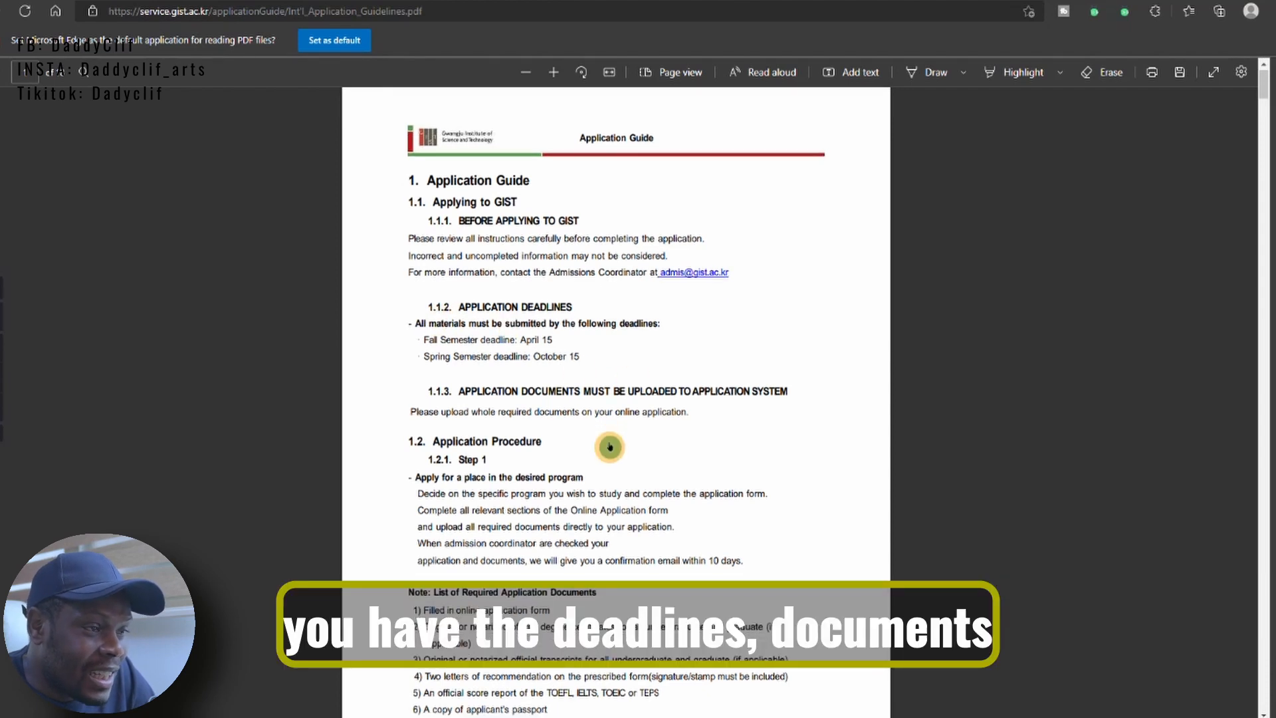
scroll("down", 3)
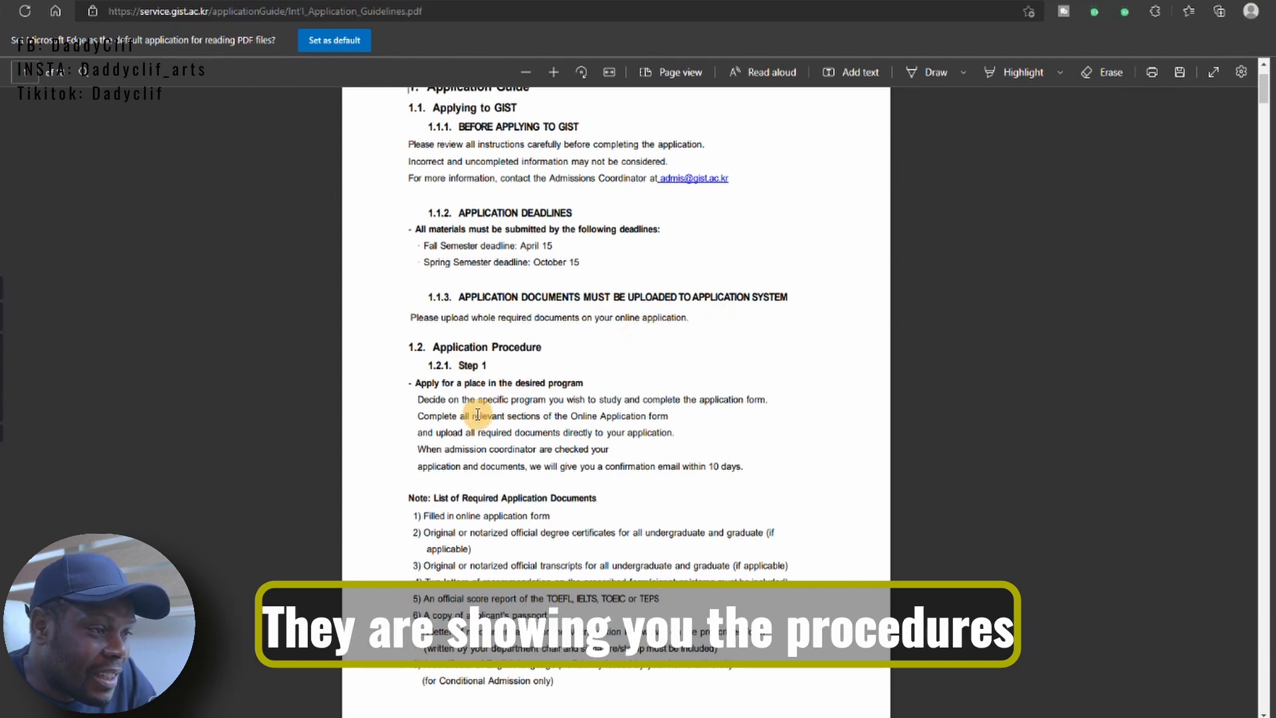
scroll("down", 3)
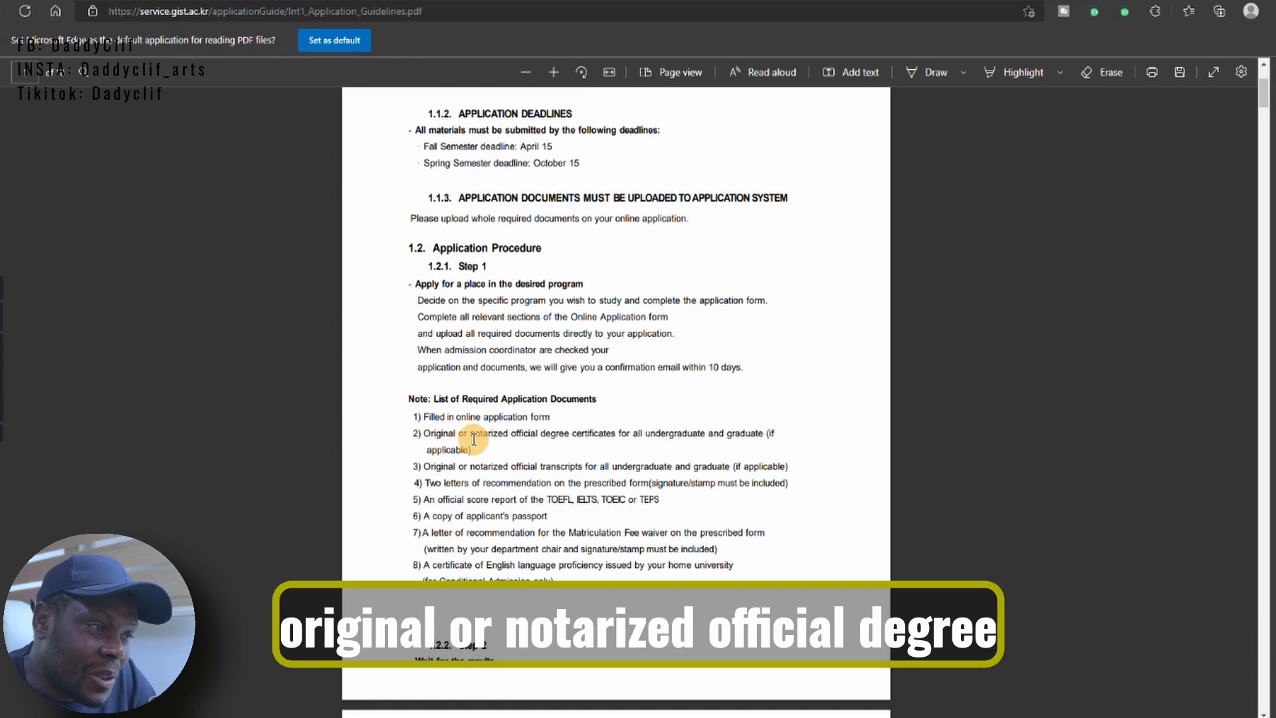
mouse_move(586, 435)
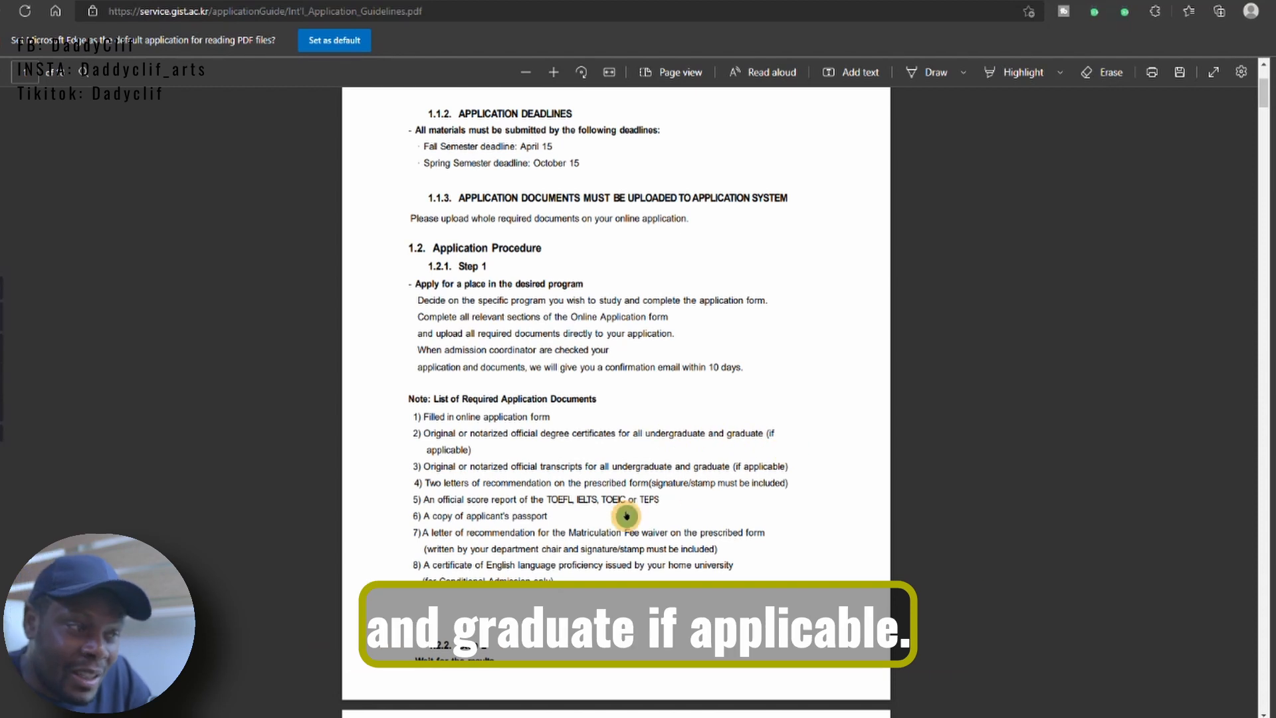
scroll("down", 3)
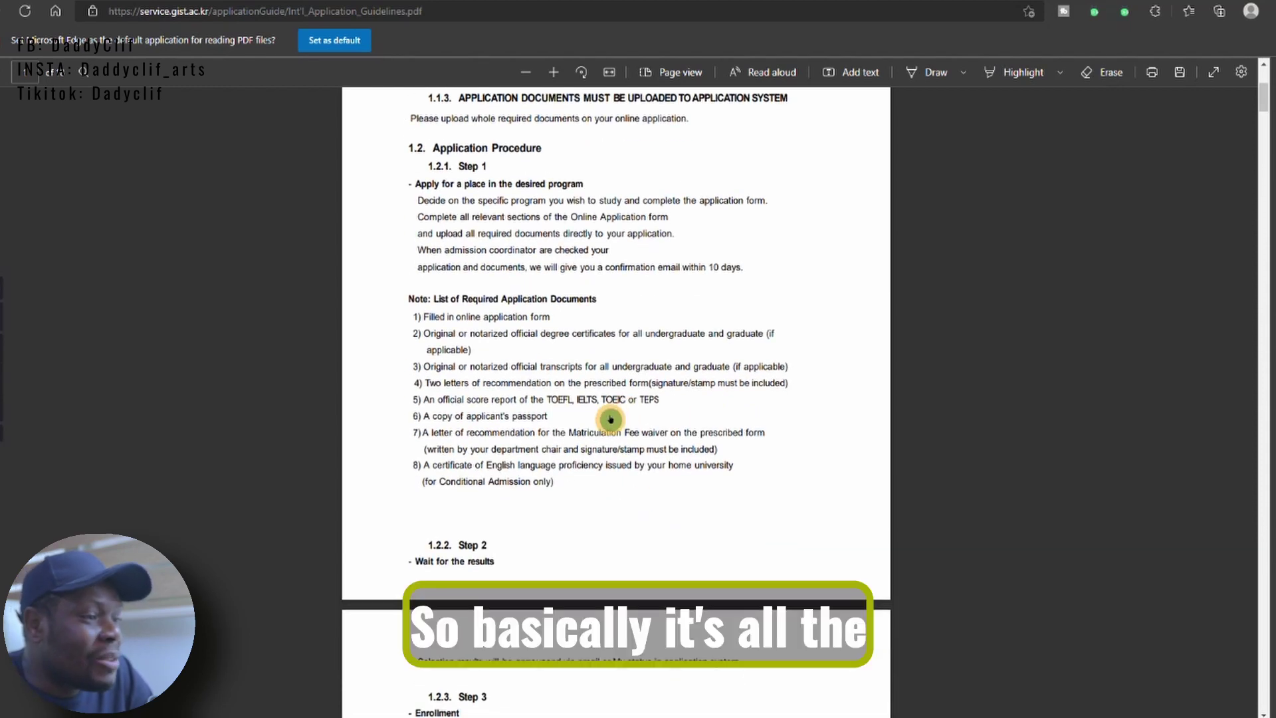
scroll("down", 3)
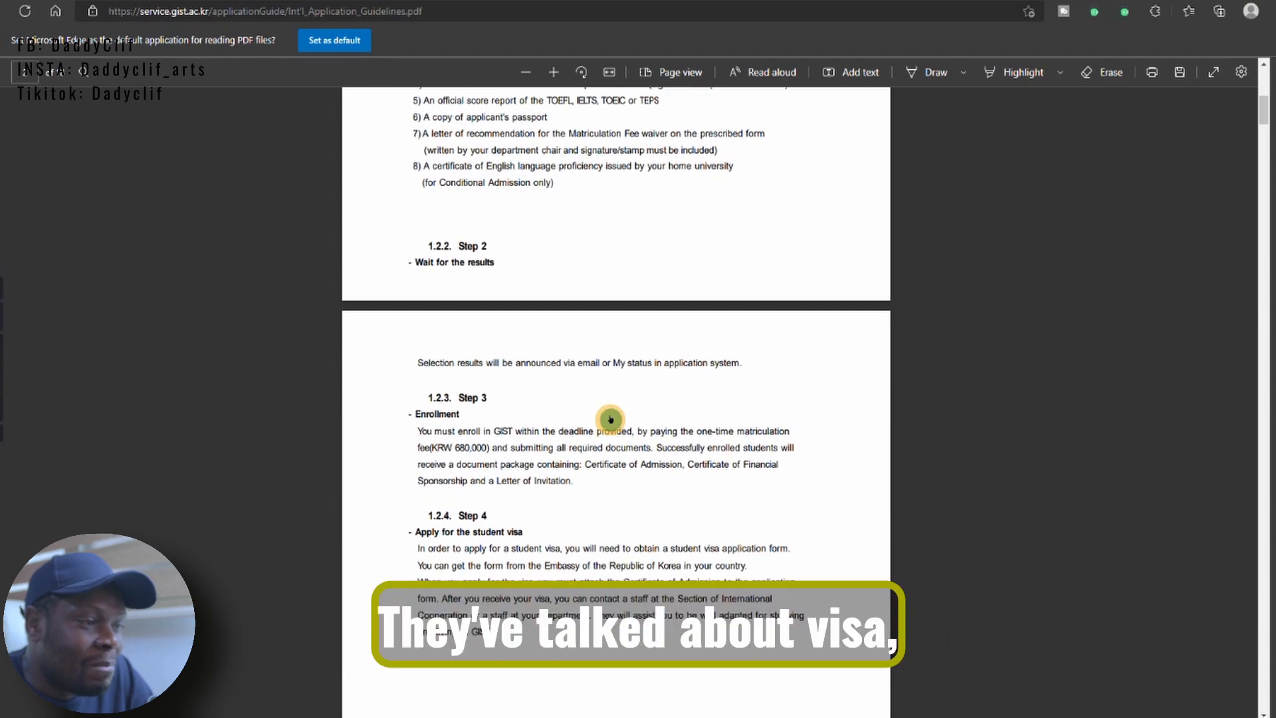
scroll("down", 3)
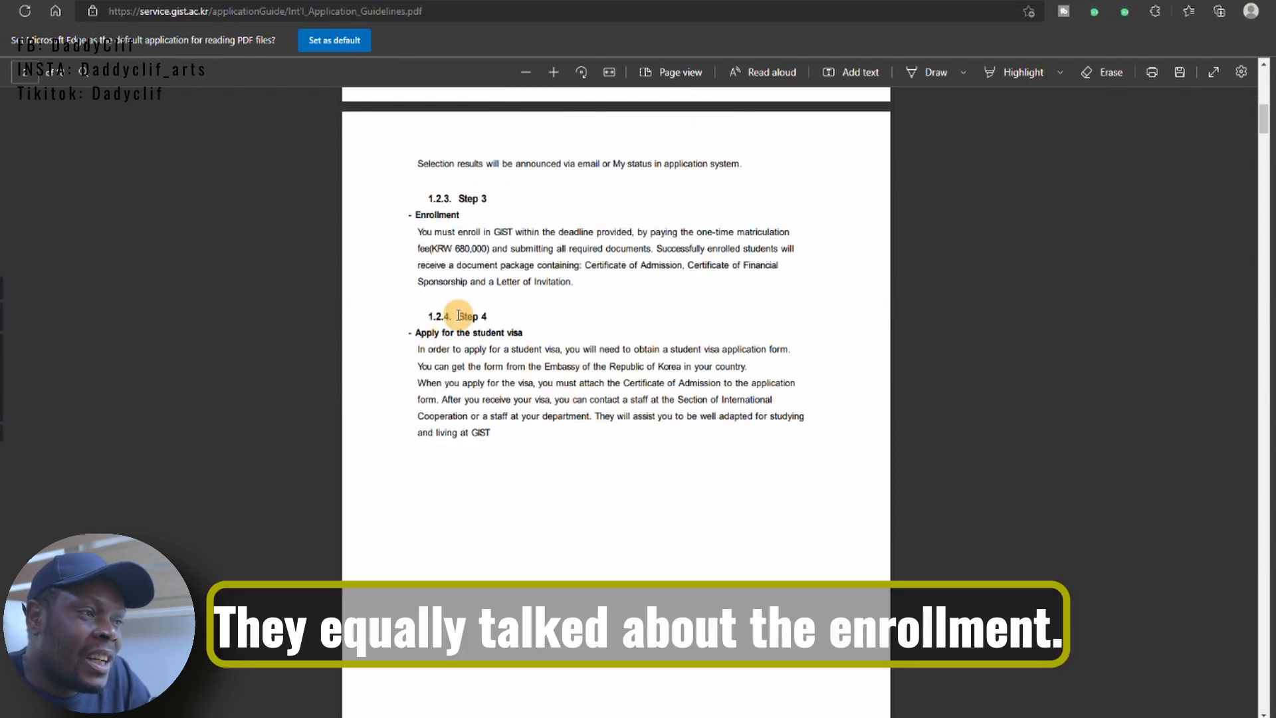
mouse_move(622, 255)
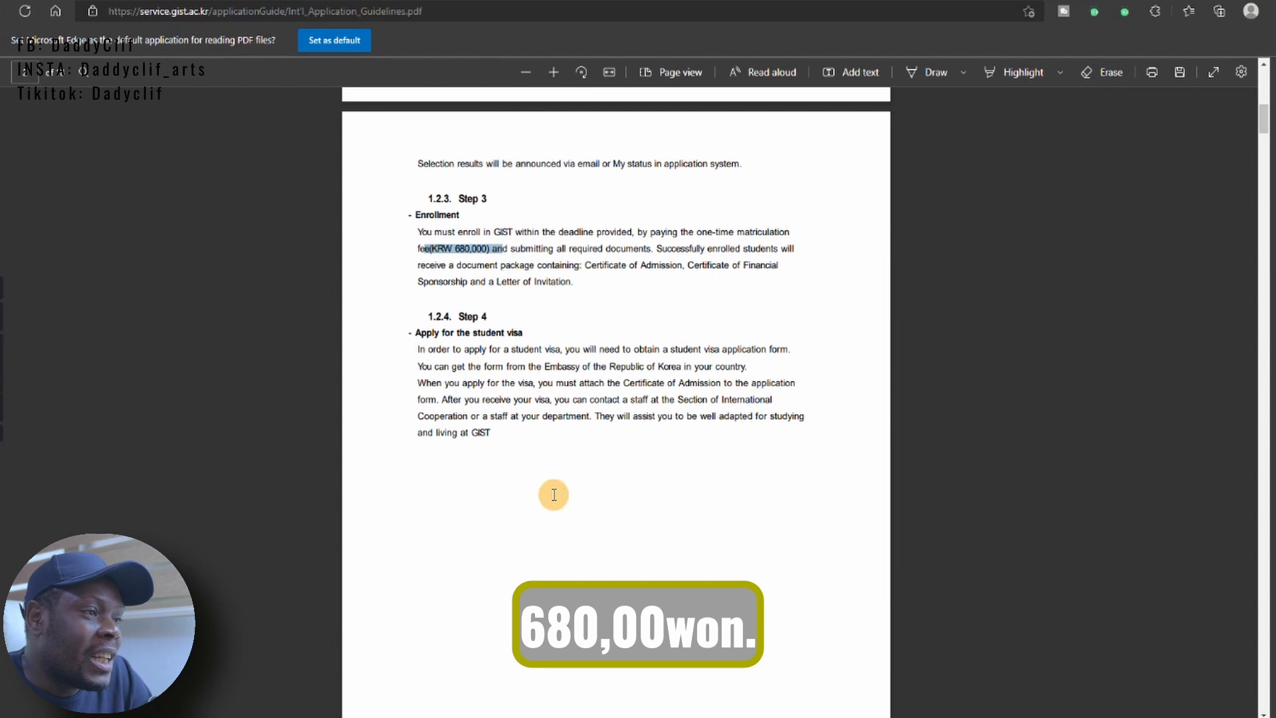
Scroll the PDF through Login, Personal, Application Information and Education sections to the Education notes.
scroll("down", 3)
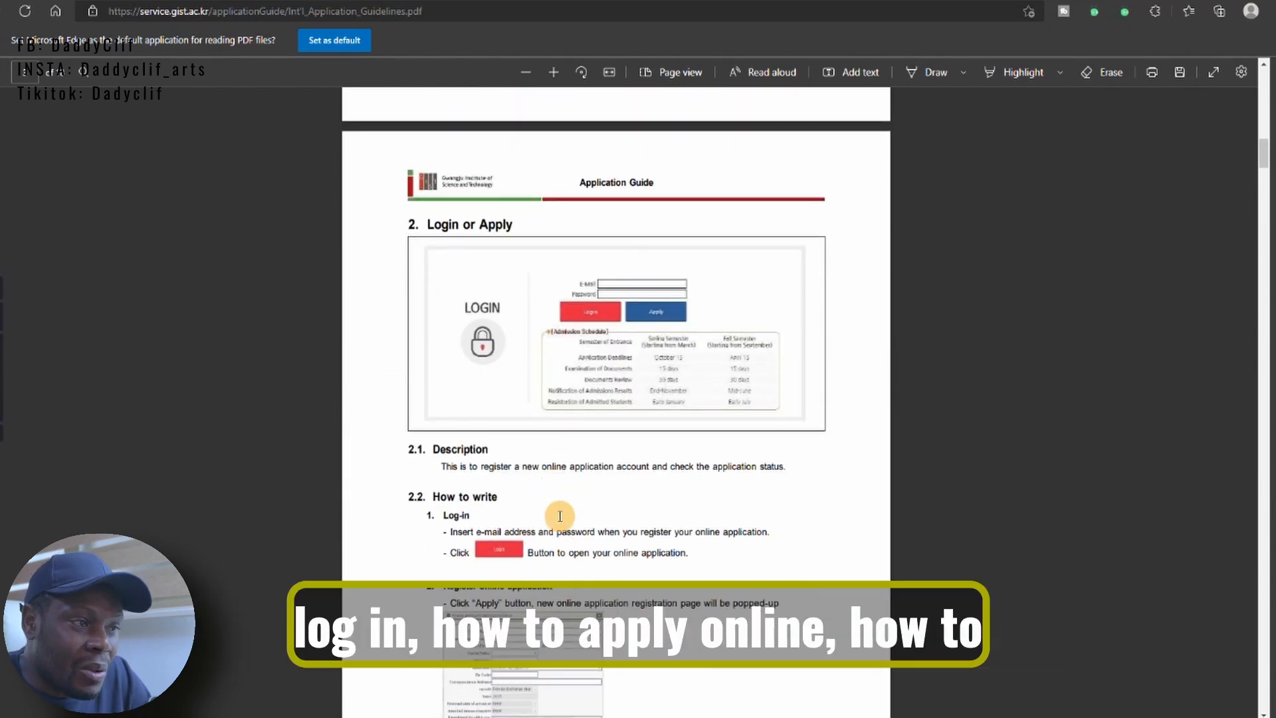
scroll("down", 3)
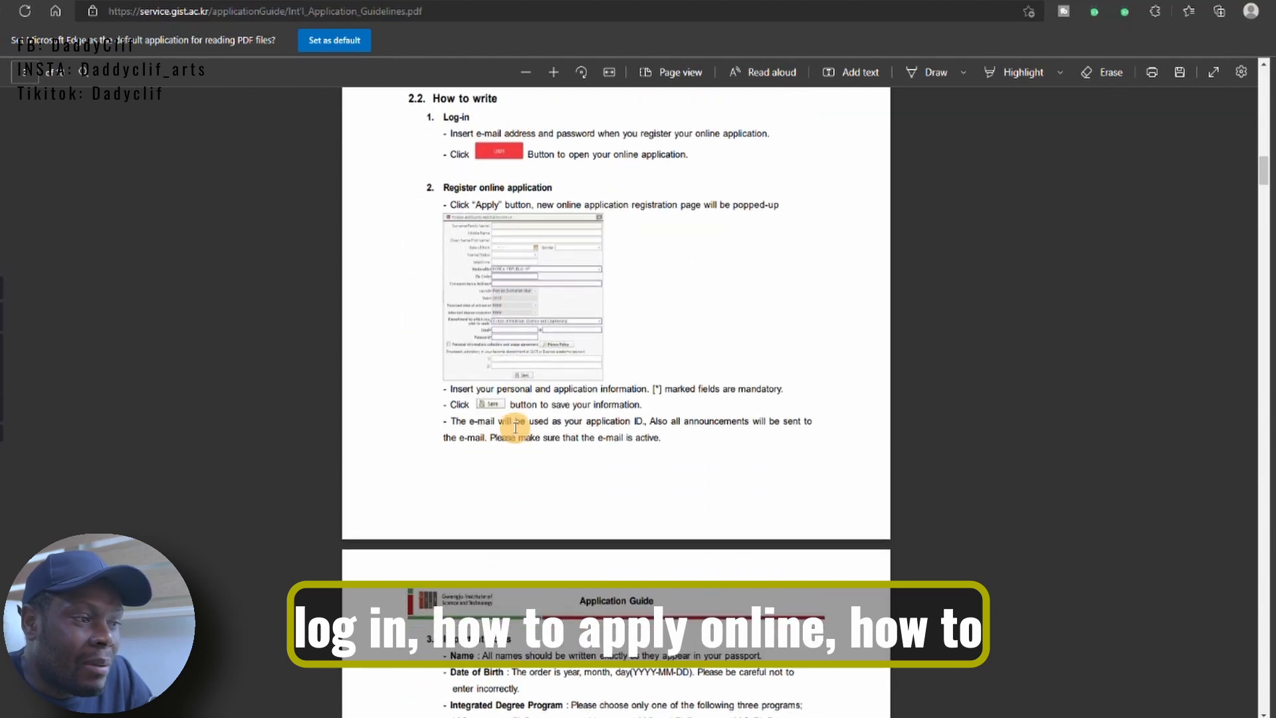
scroll("down", 3)
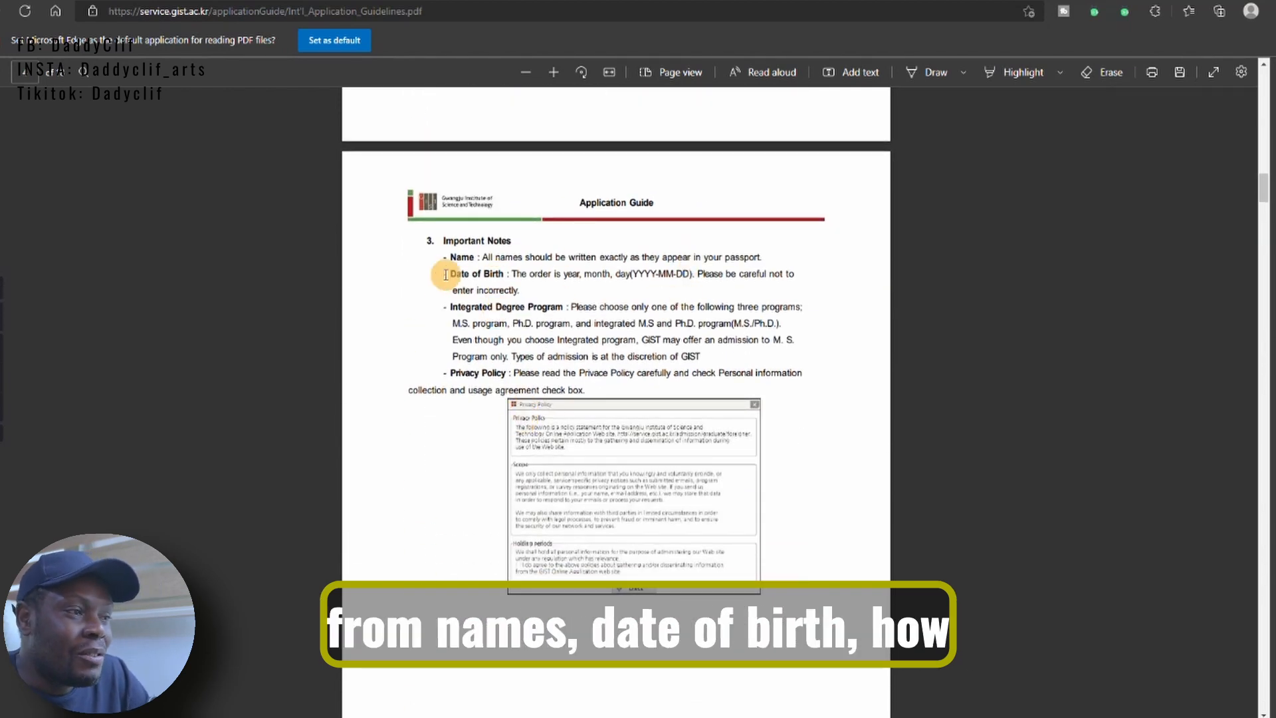
mouse_move(460, 332)
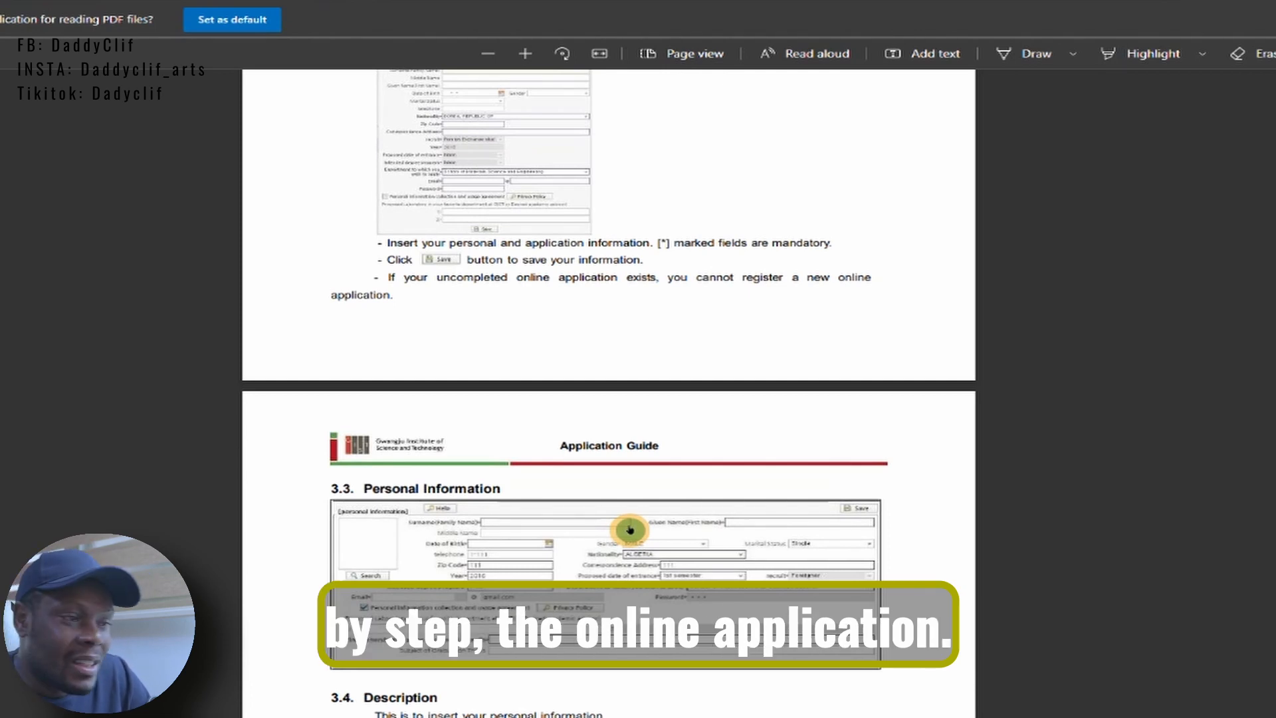
scroll("down", 3)
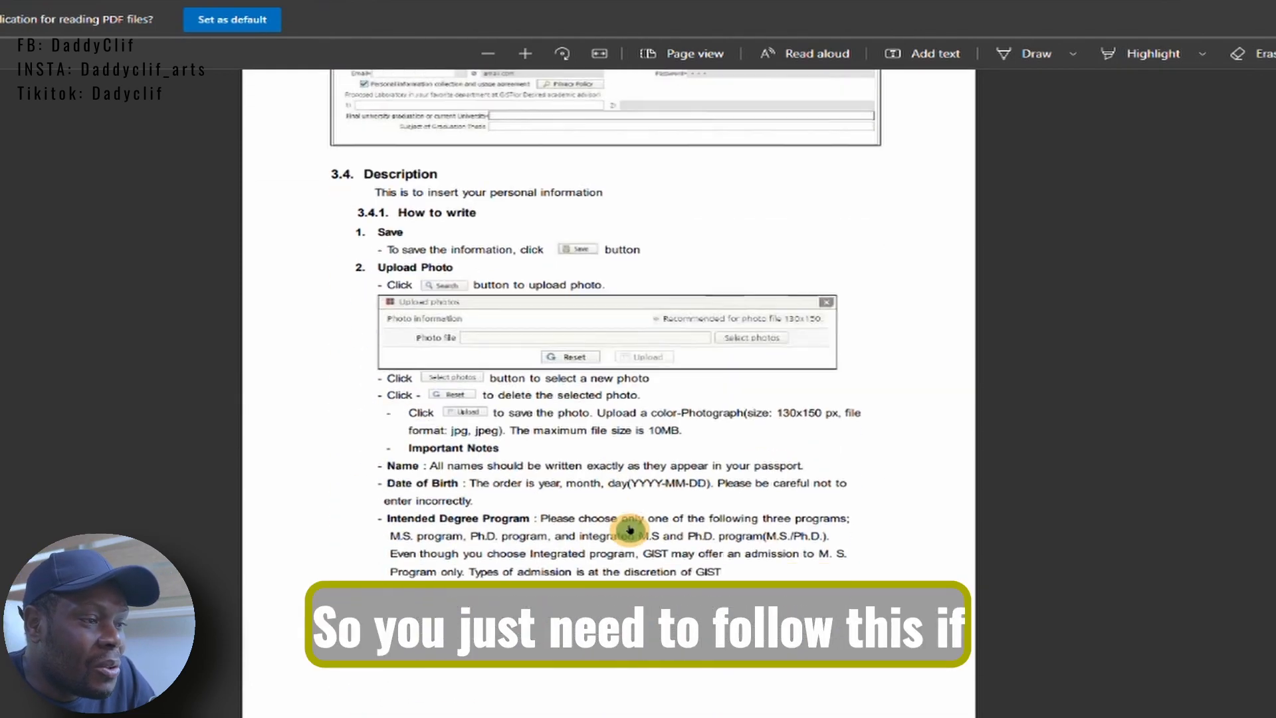
scroll("down", 3)
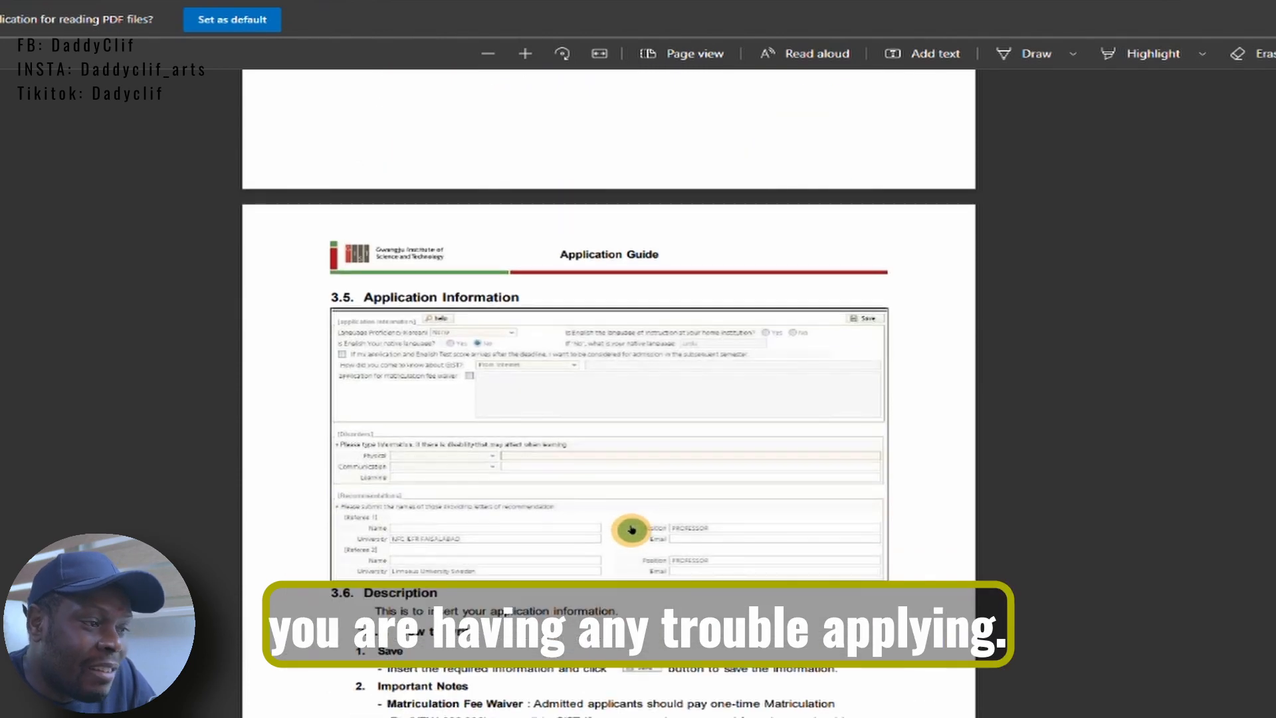
scroll("down", 3)
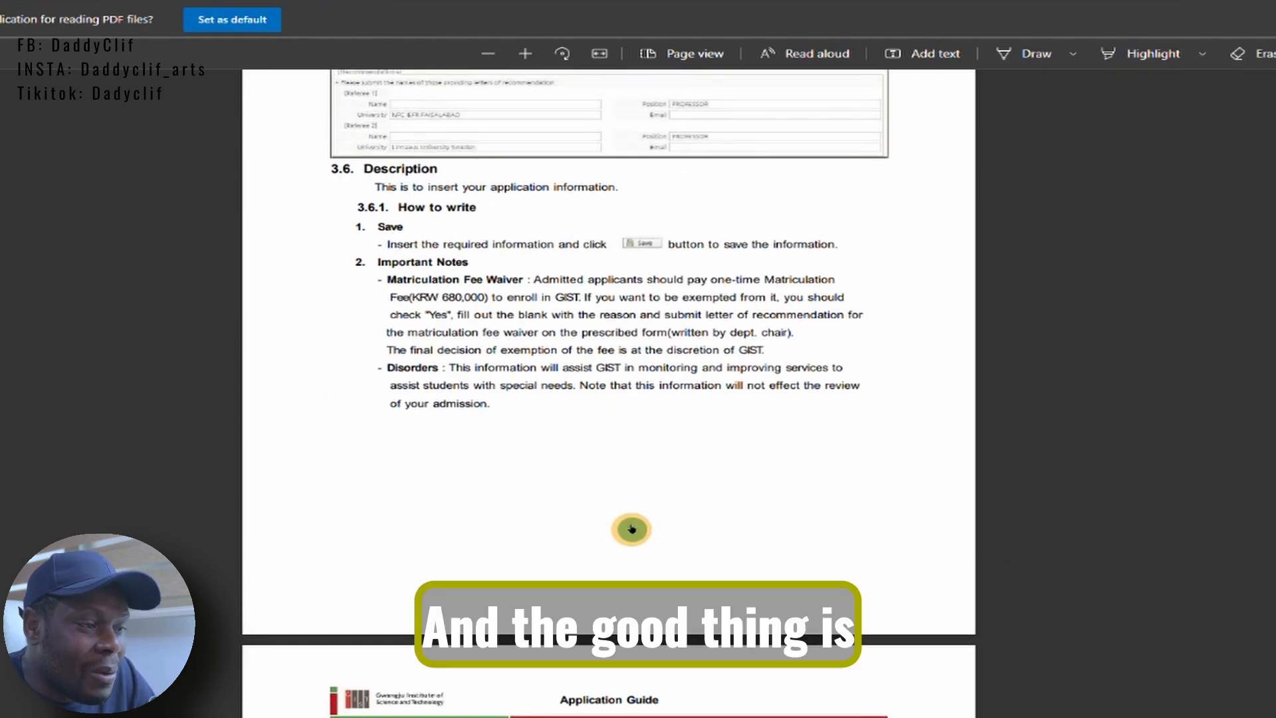
scroll("down", 3)
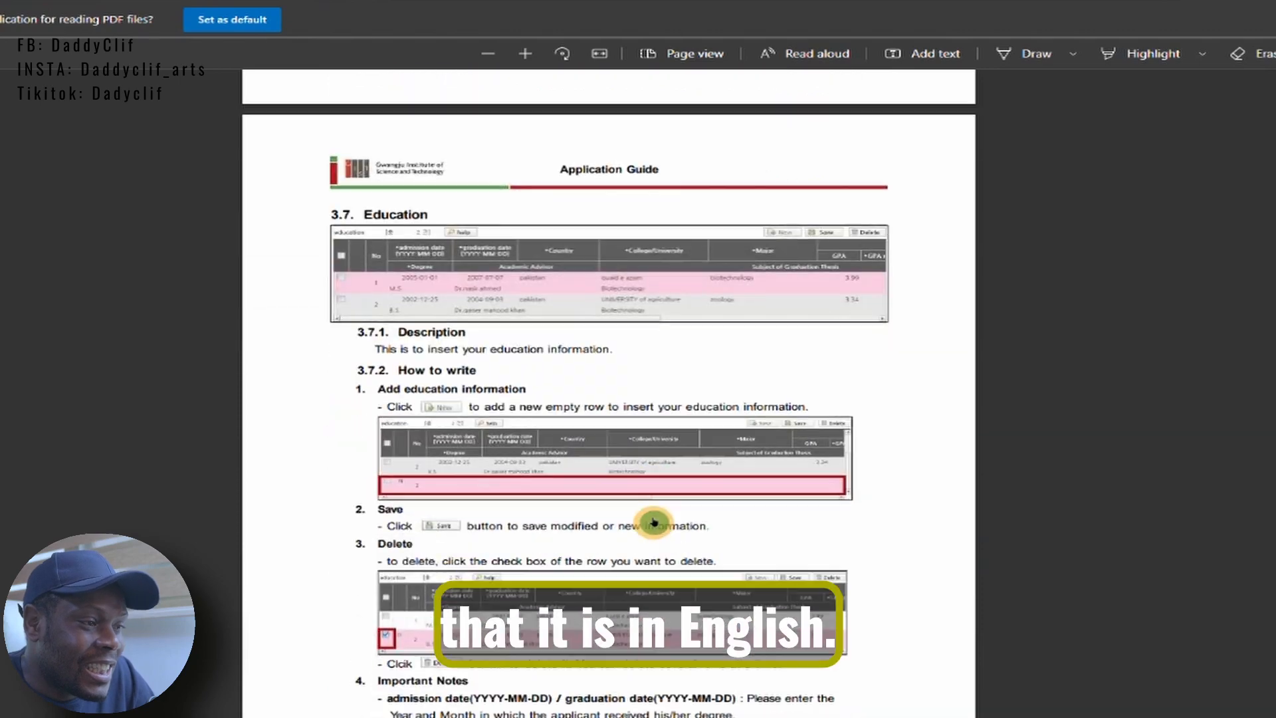
scroll("down", 3)
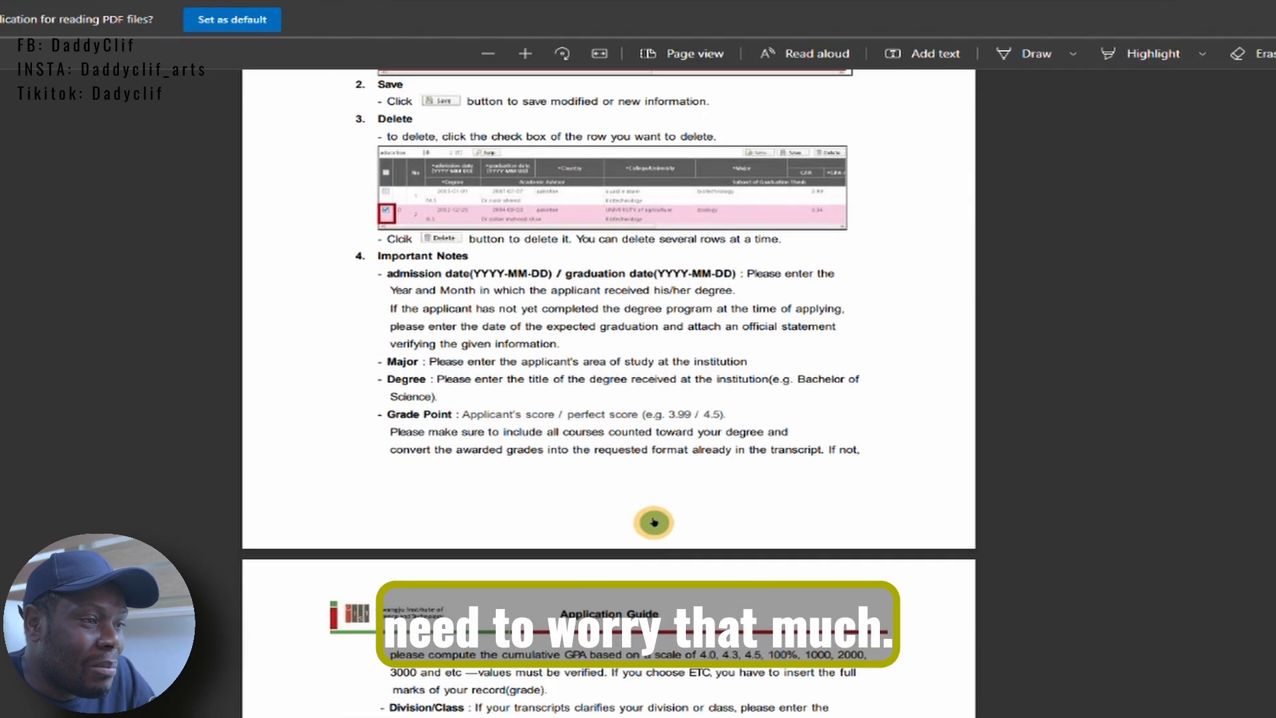